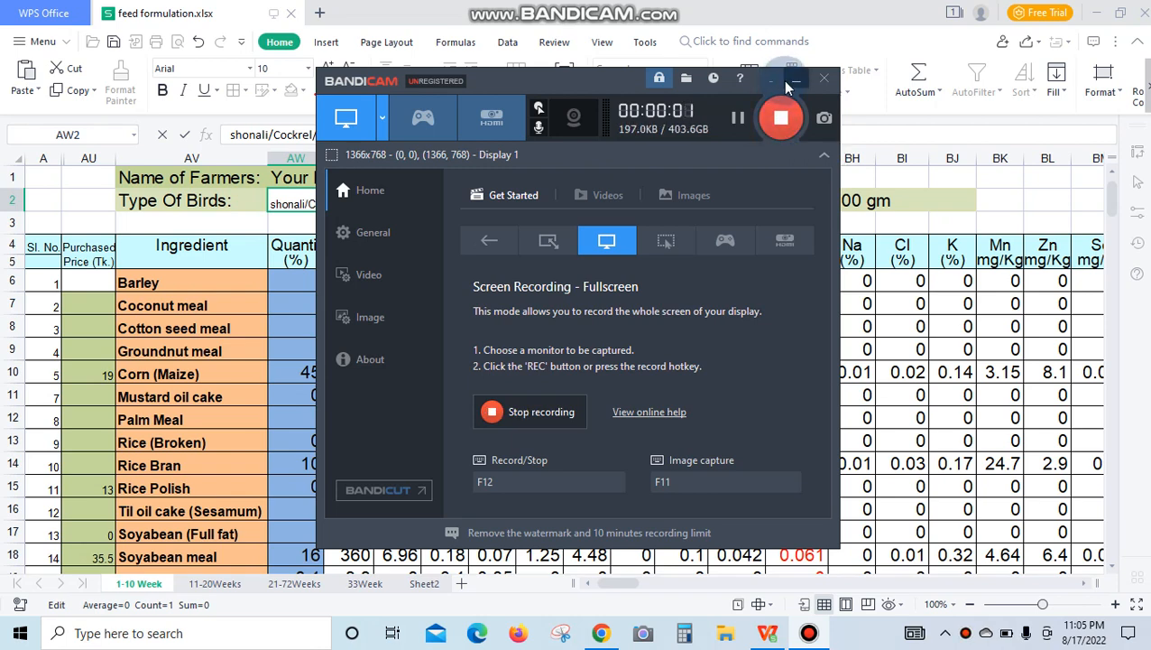
# Step: Replace the Corn (Maize) quantity in AW10 with 35 instead of 45
pyautogui.click(822, 78)
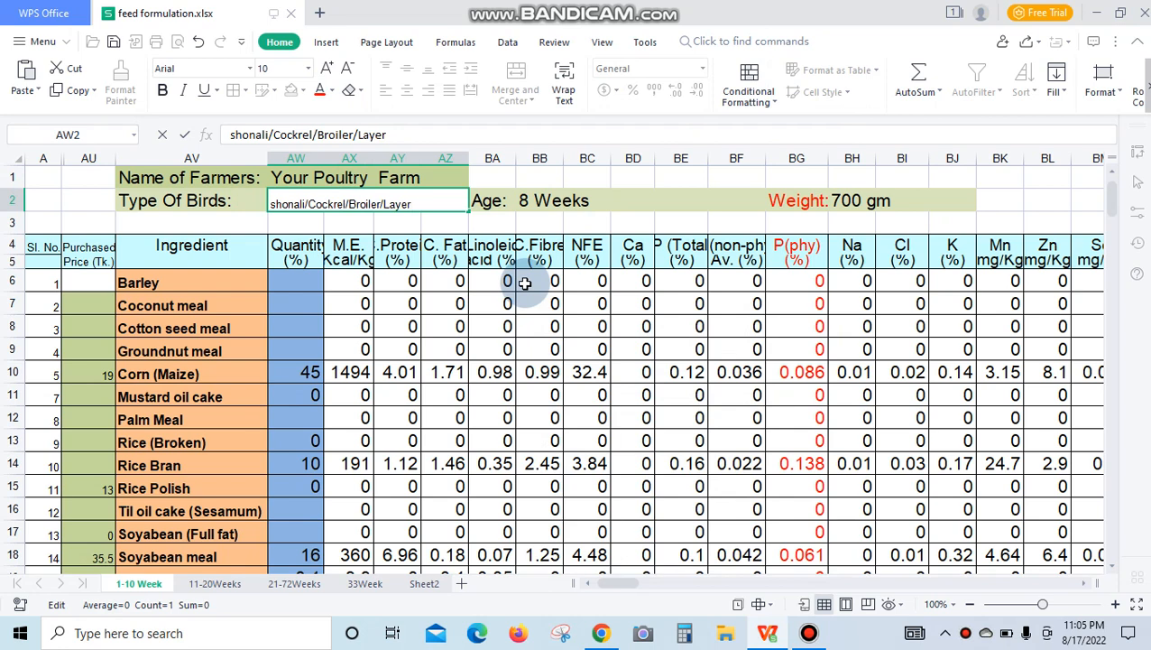
pyautogui.moveTo(390, 262)
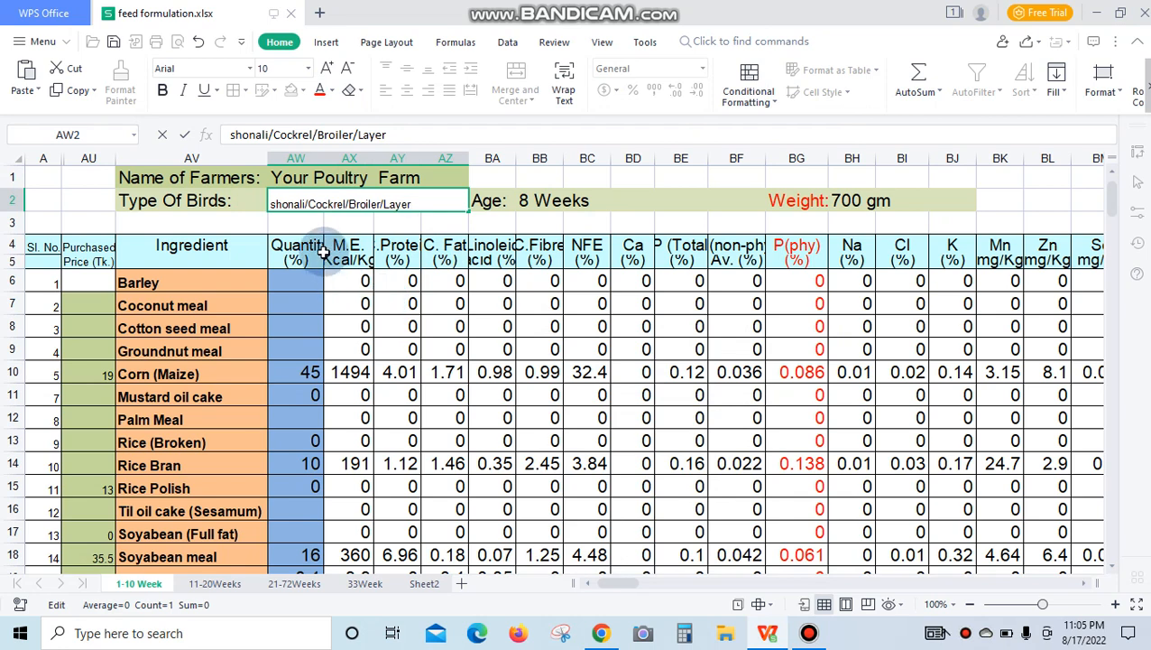
pyautogui.moveTo(178, 186)
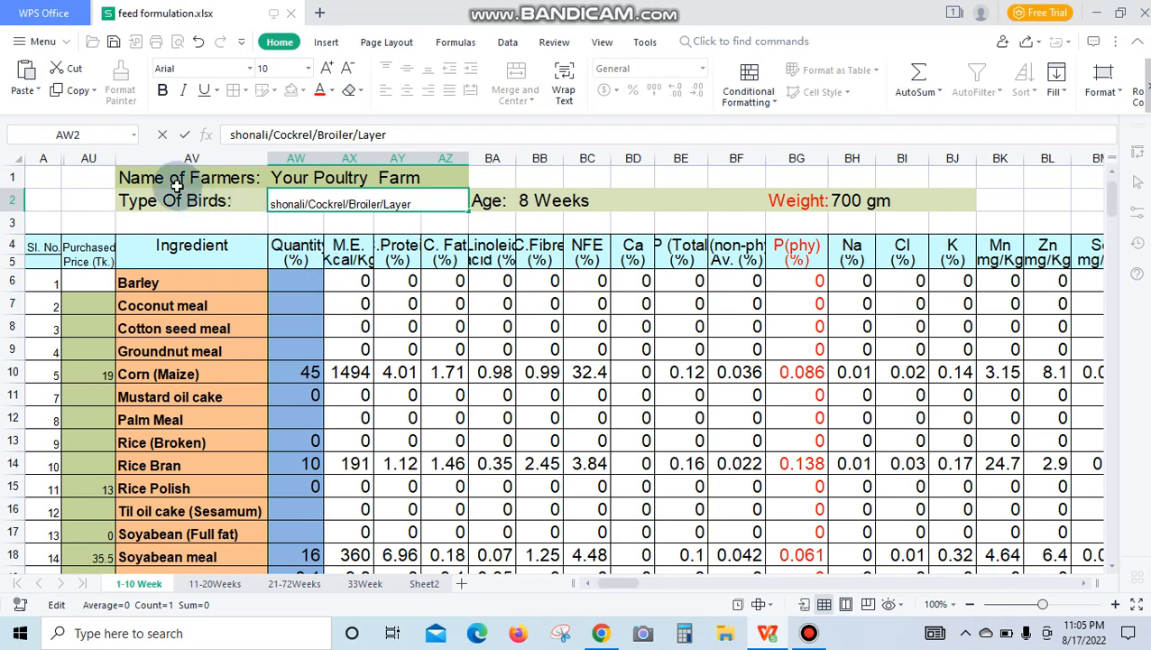
pyautogui.moveTo(181, 246)
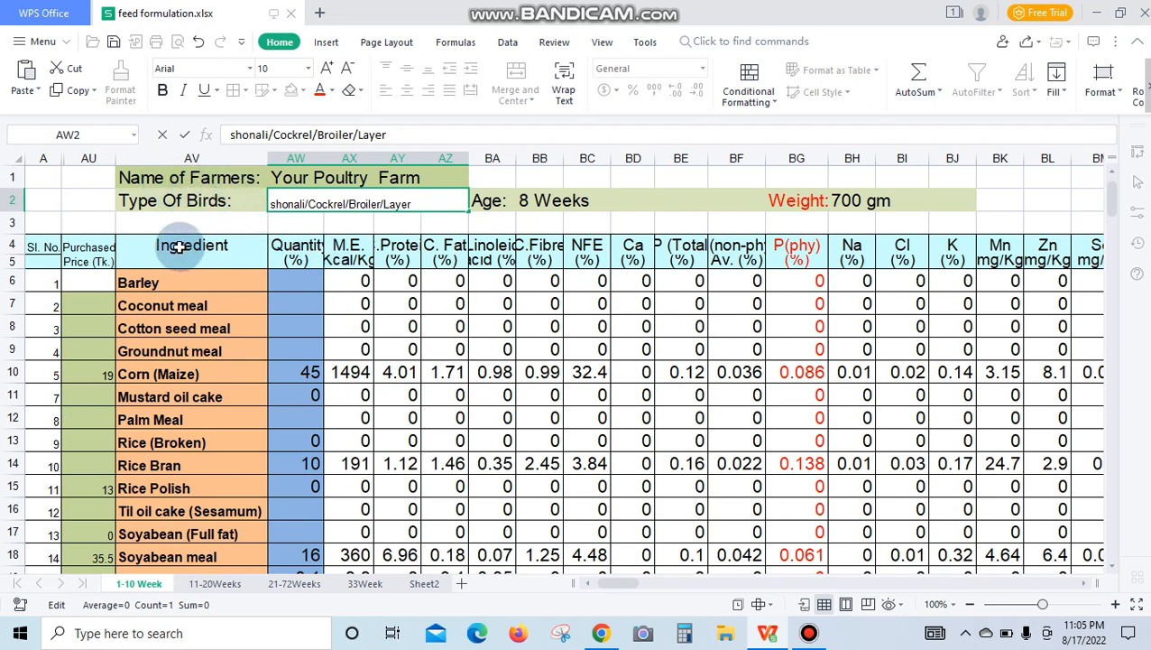
pyautogui.moveTo(165, 390)
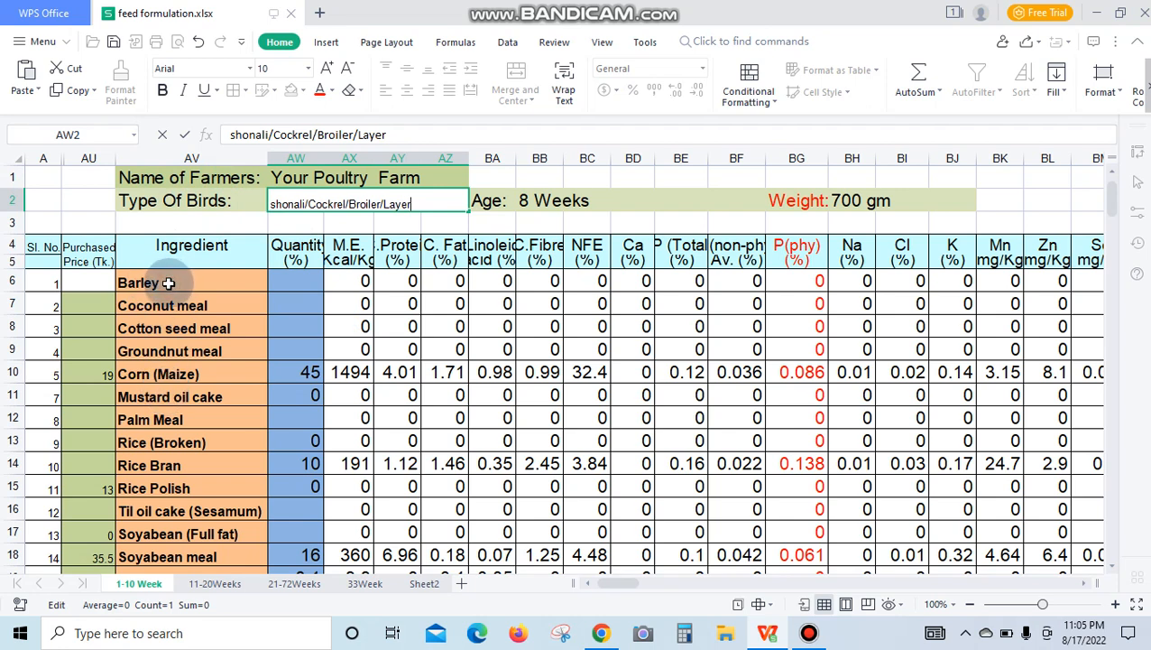
pyautogui.click(139, 282)
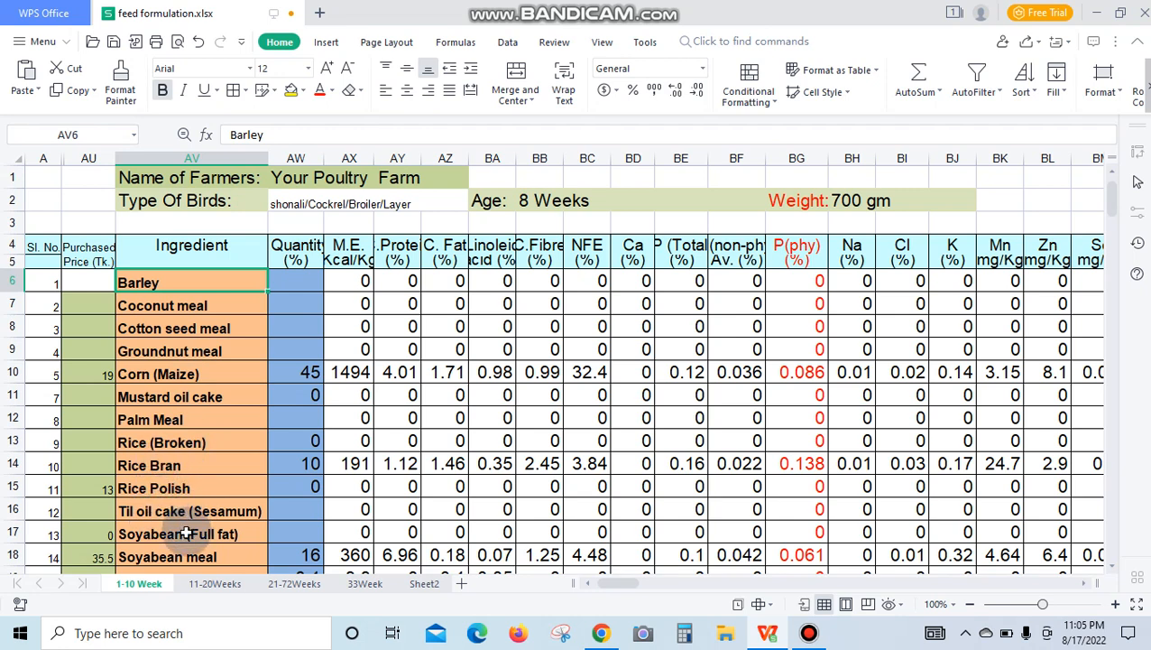
pyautogui.moveTo(1121, 578)
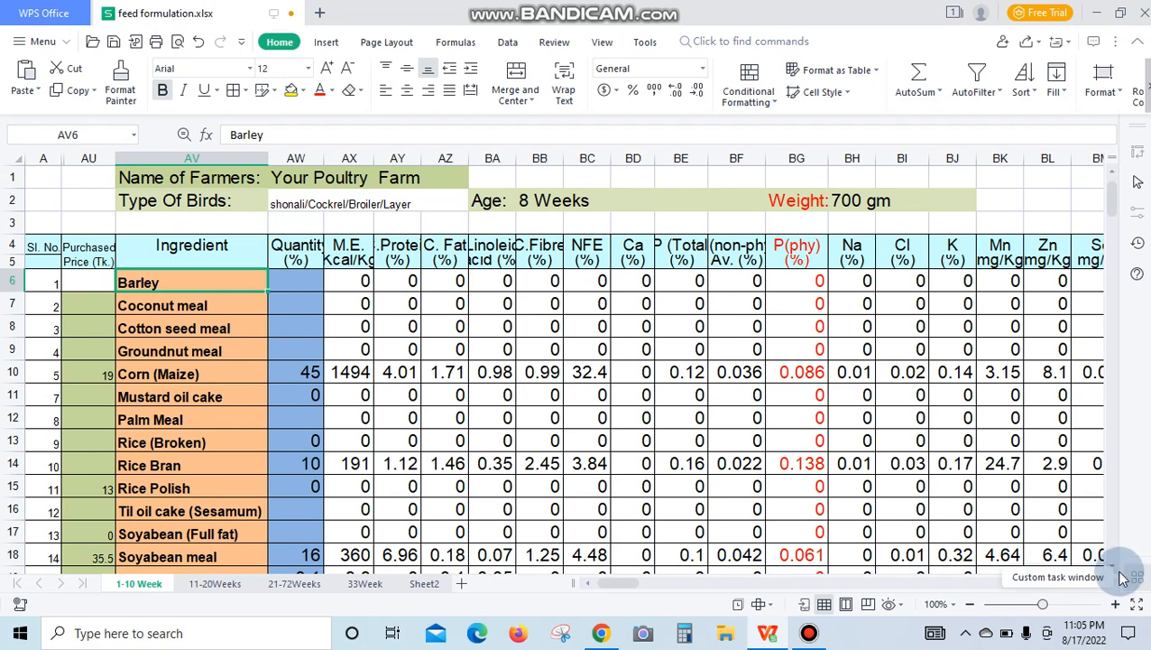
pyautogui.scroll(-3)
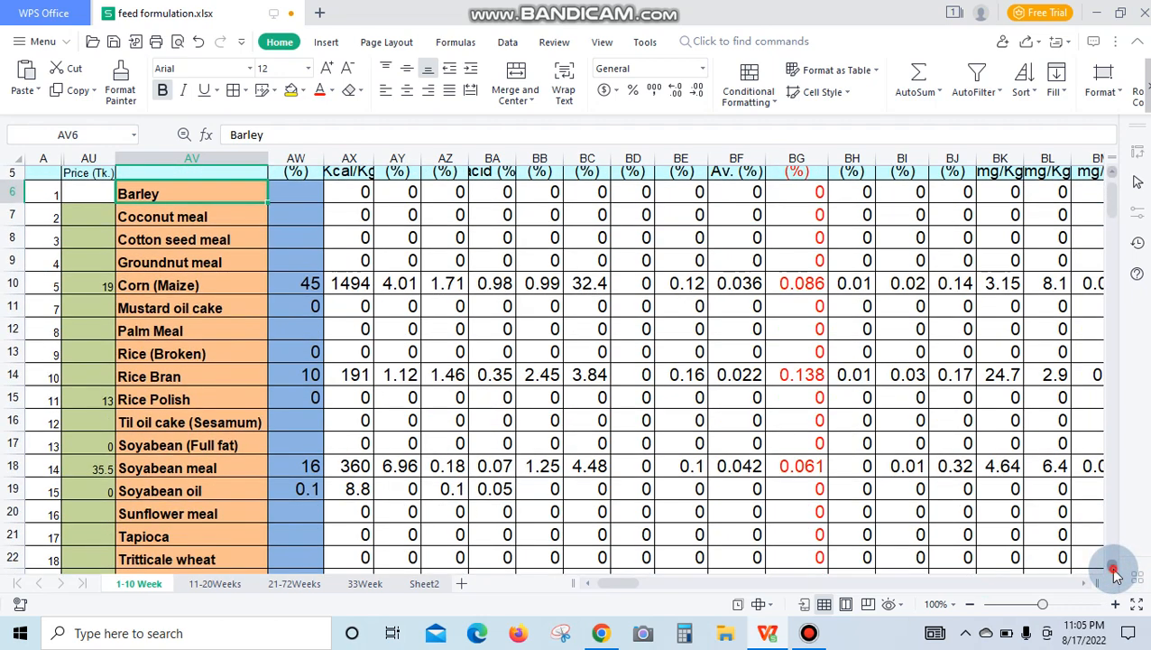
pyautogui.scroll(-3)
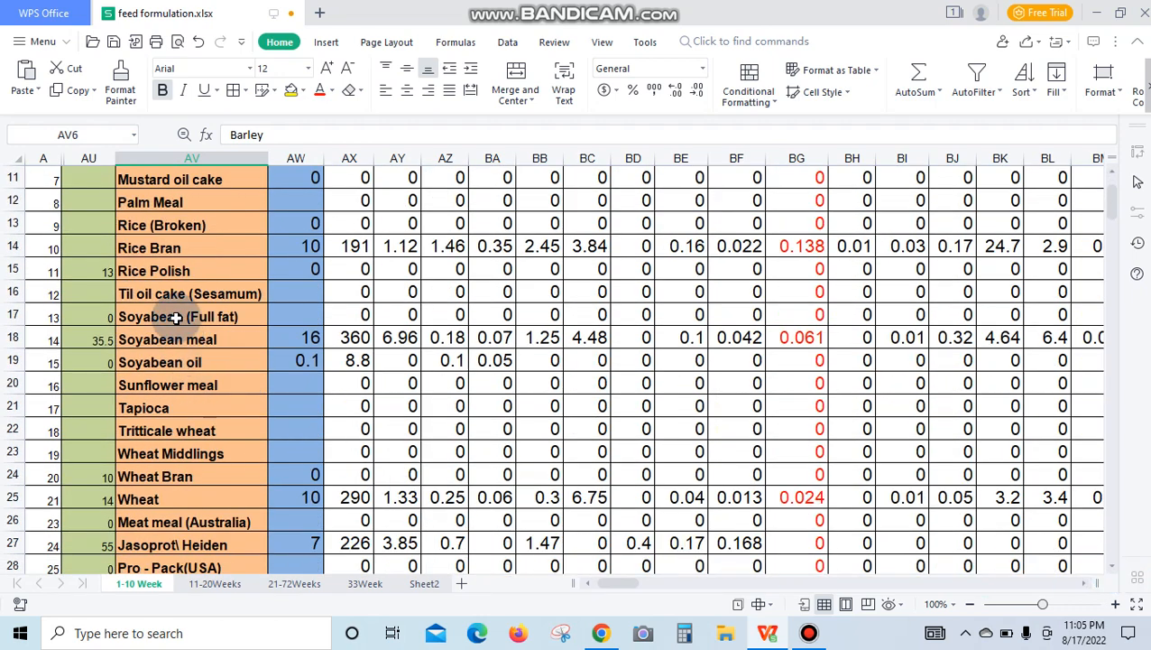
pyautogui.moveTo(132, 349)
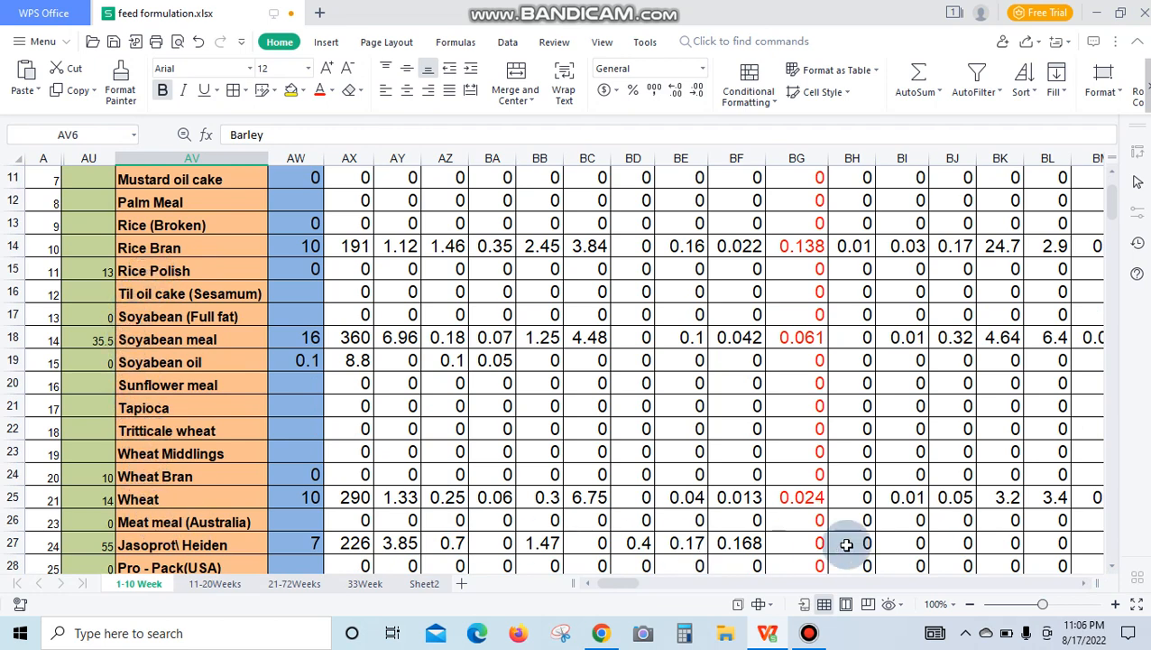
pyautogui.moveTo(1112, 571)
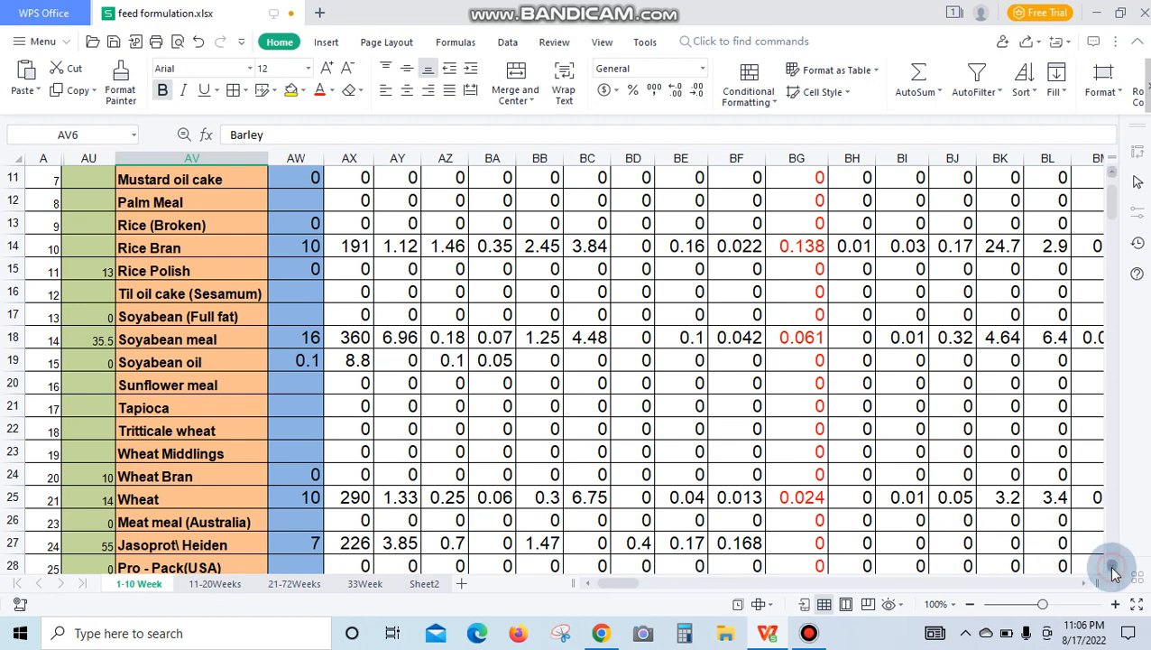
pyautogui.scroll(-3)
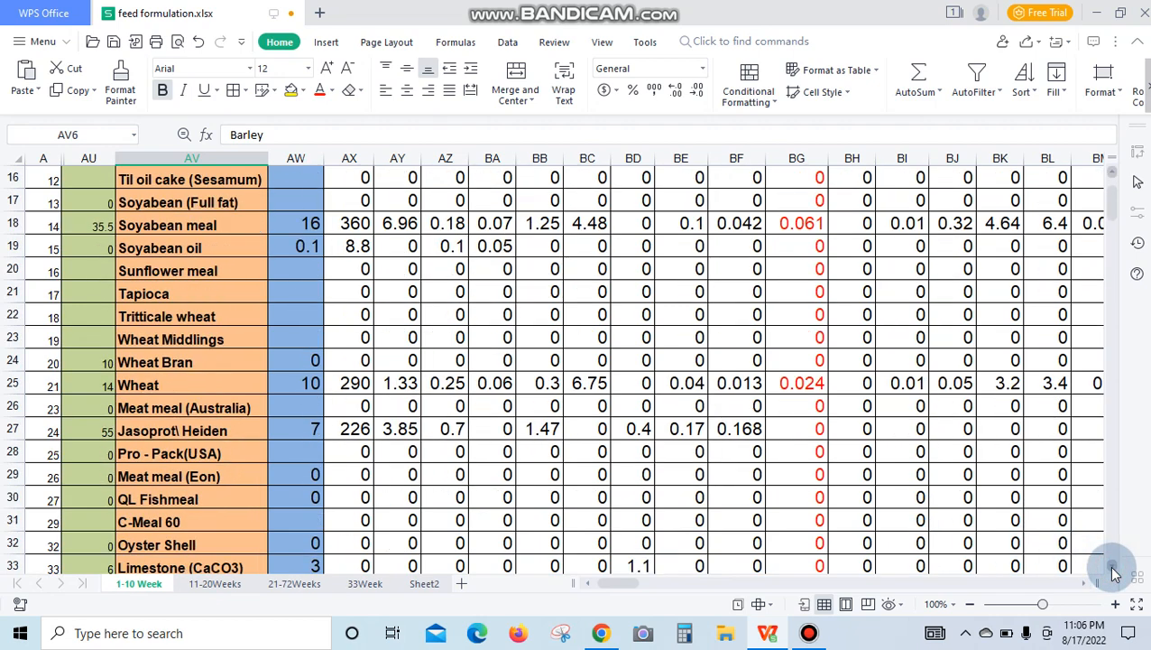
pyautogui.scroll(-3)
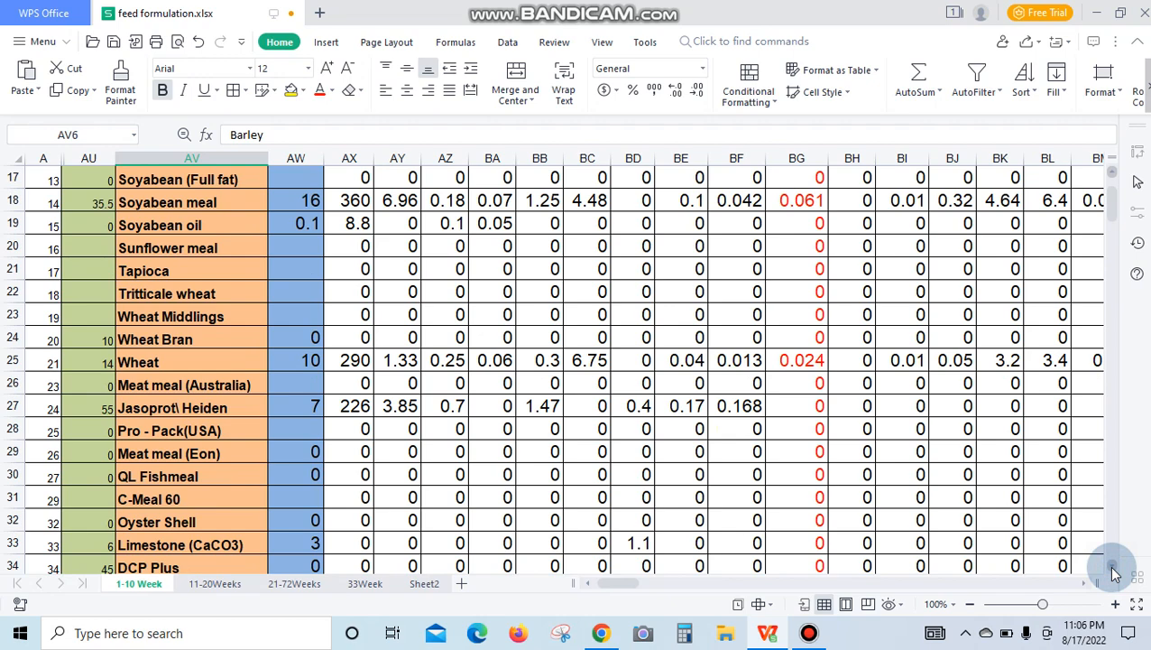
pyautogui.scroll(-3)
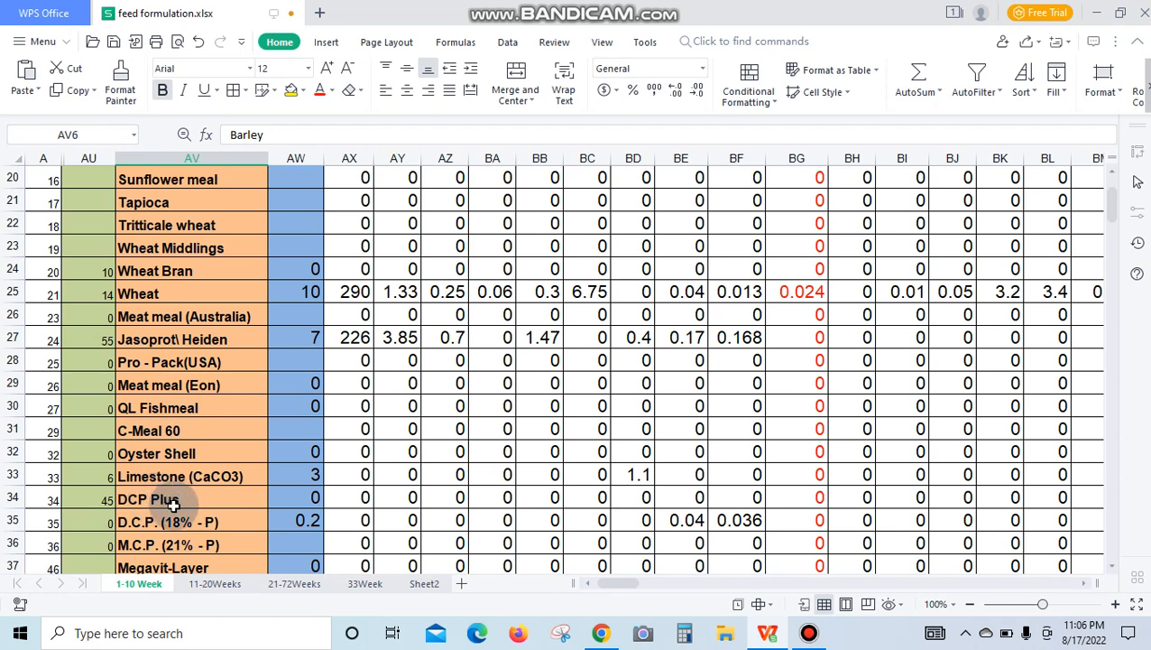
pyautogui.moveTo(185, 497)
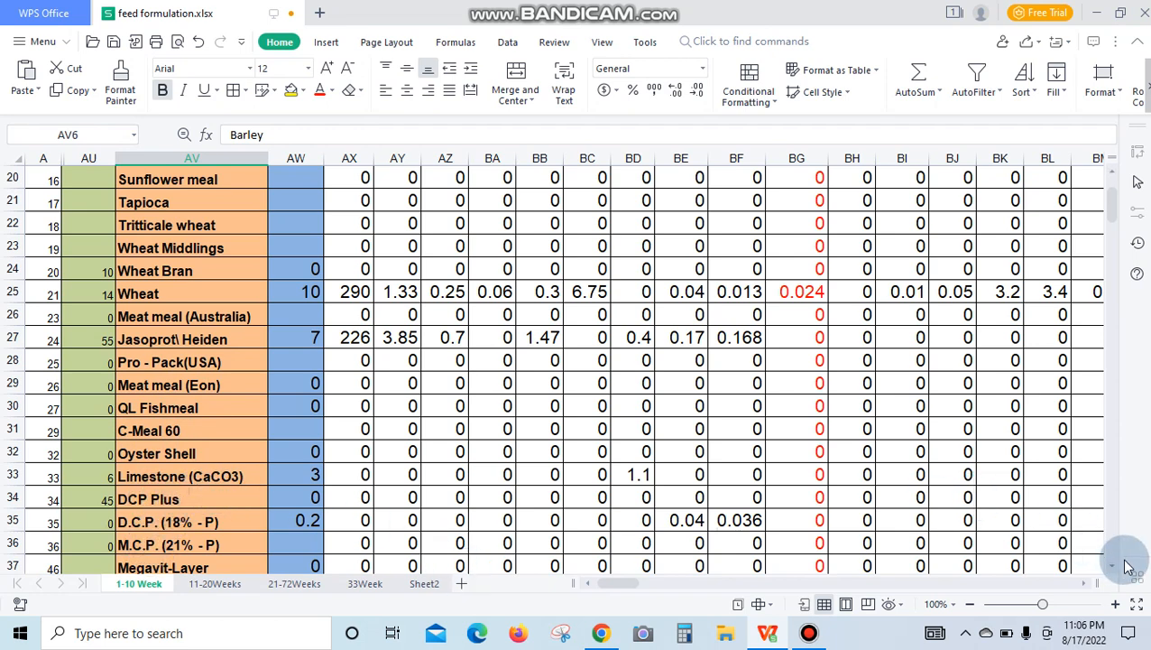
pyautogui.scroll(-3)
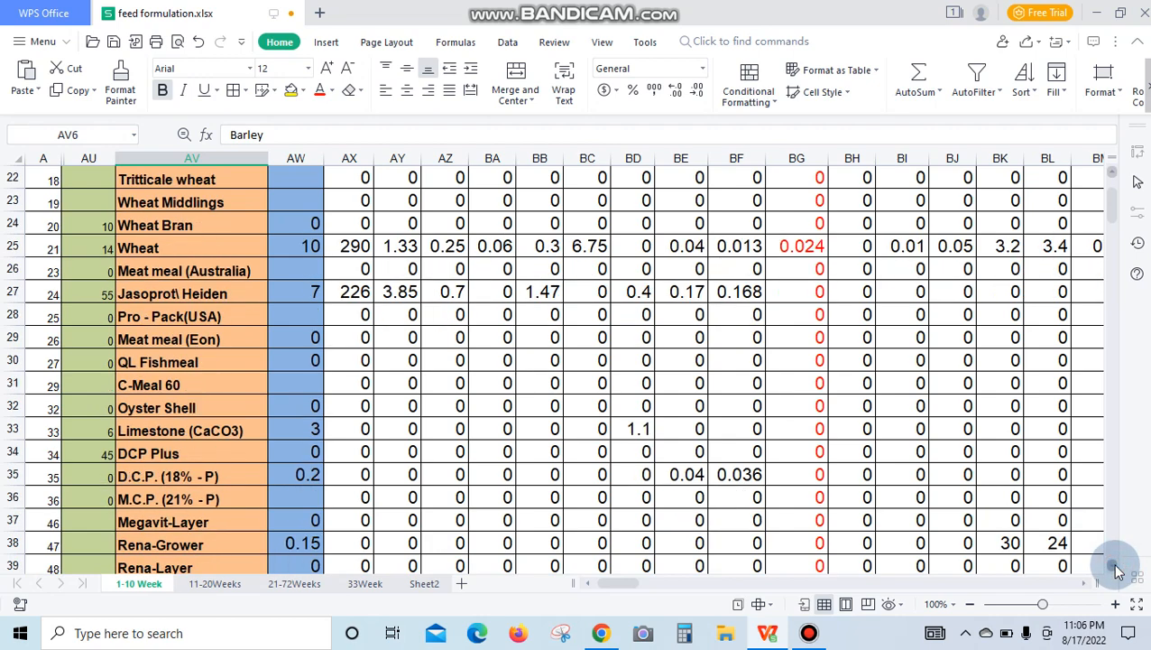
pyautogui.scroll(-3)
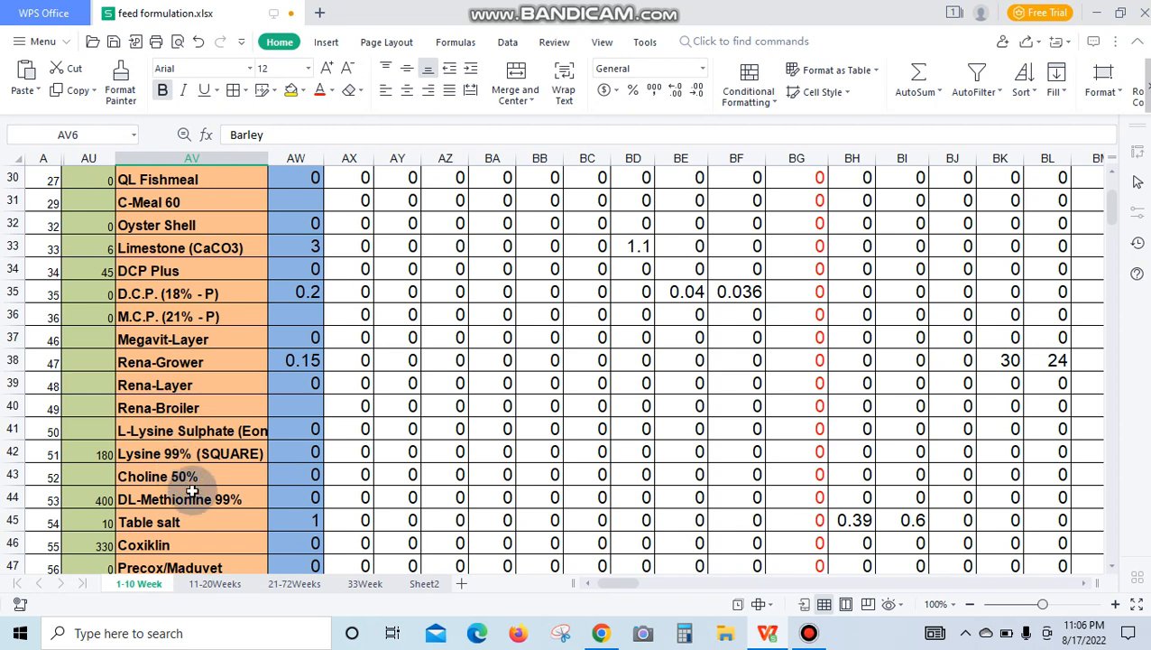
pyautogui.moveTo(170, 548)
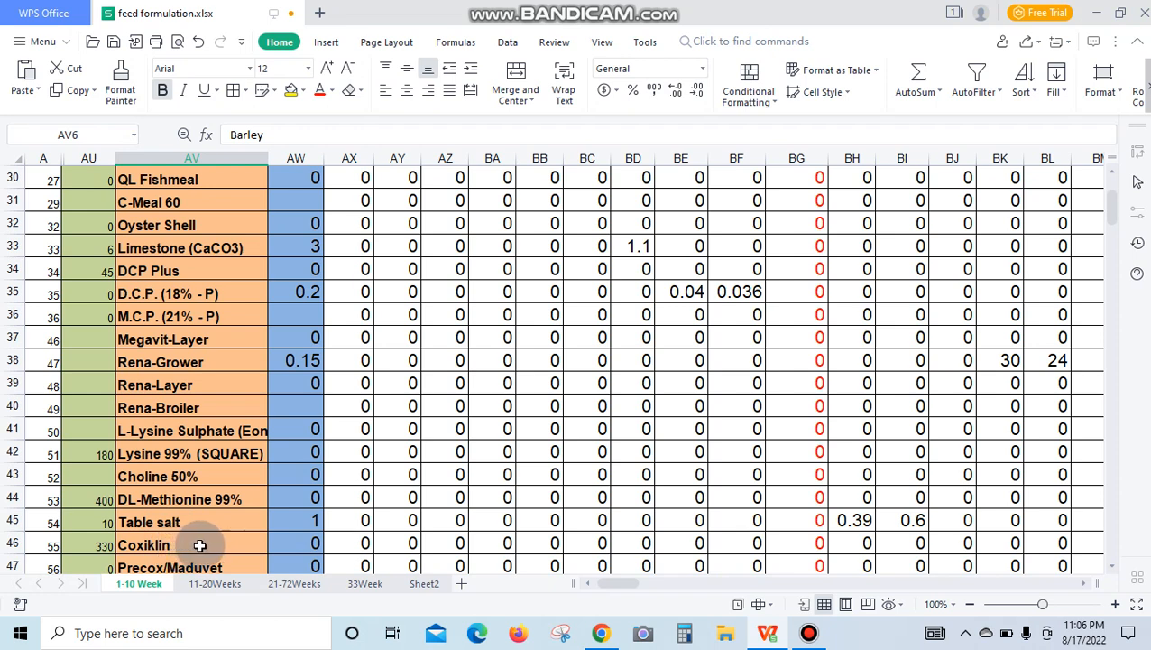
pyautogui.moveTo(385, 539)
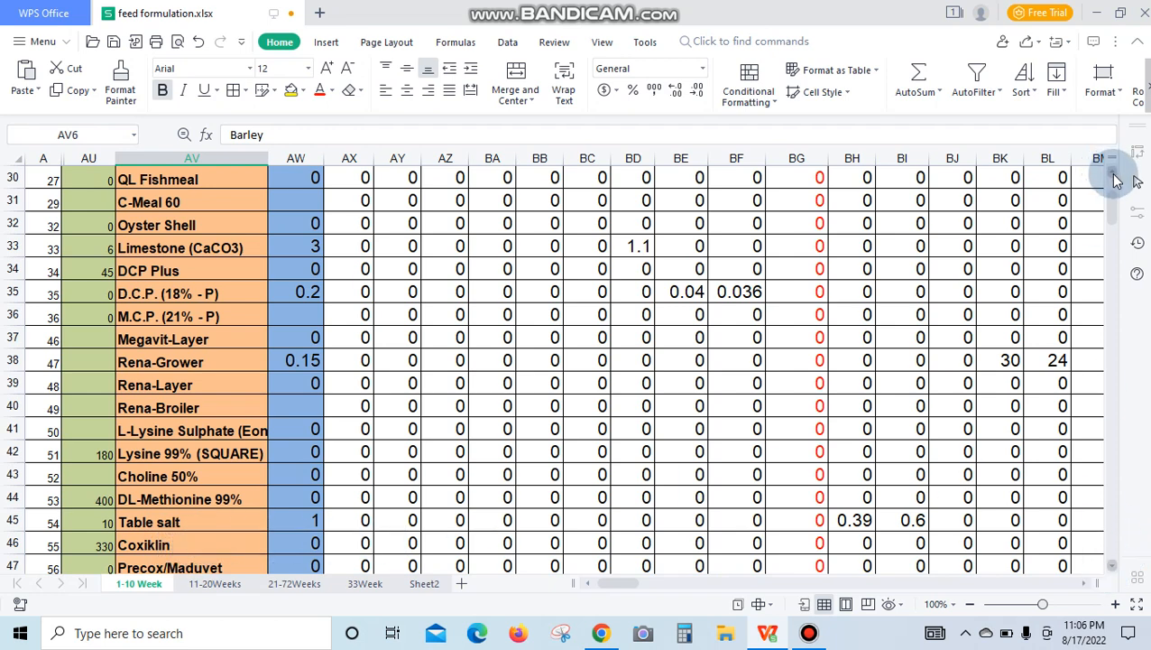
pyautogui.scroll(3)
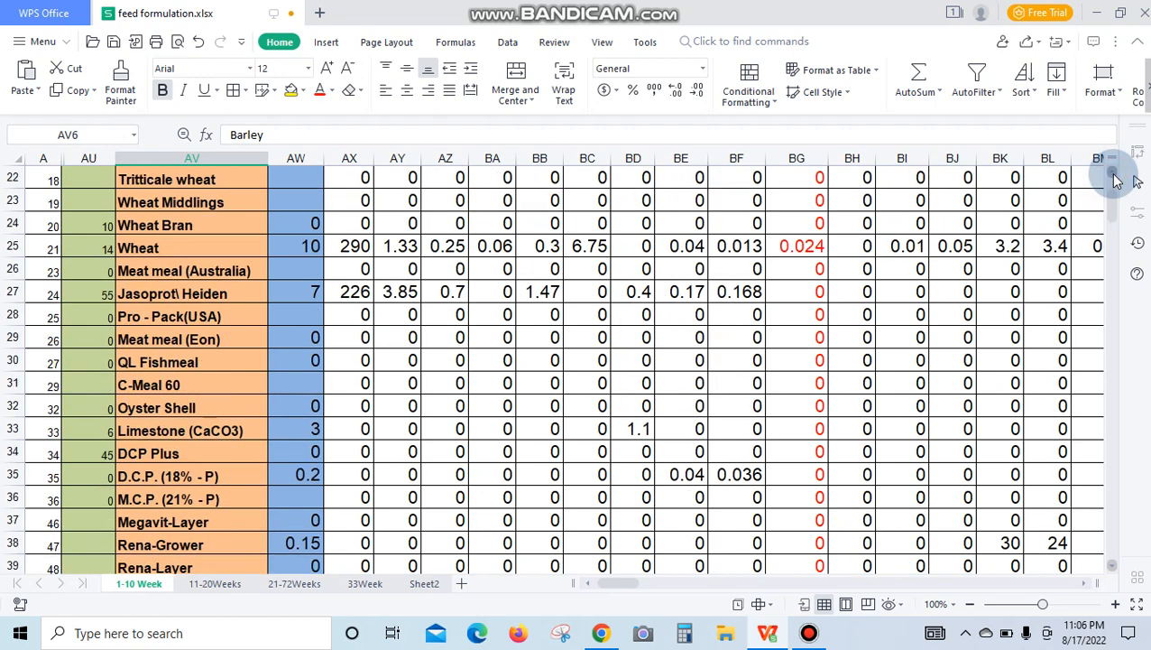
pyautogui.scroll(3)
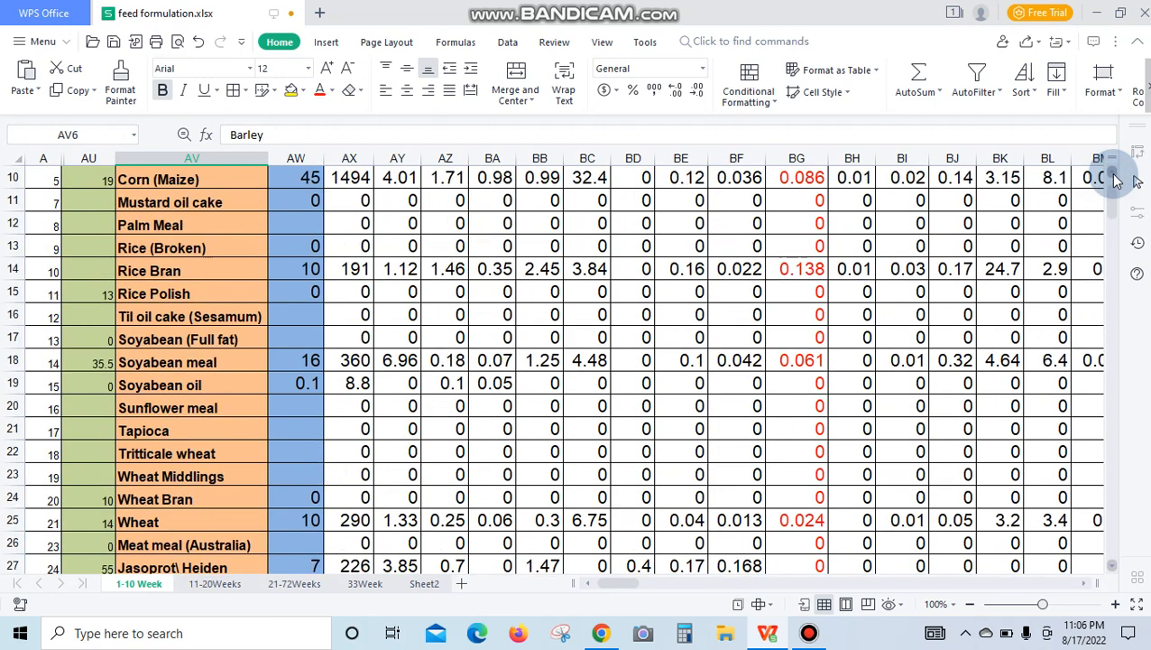
pyautogui.scroll(3)
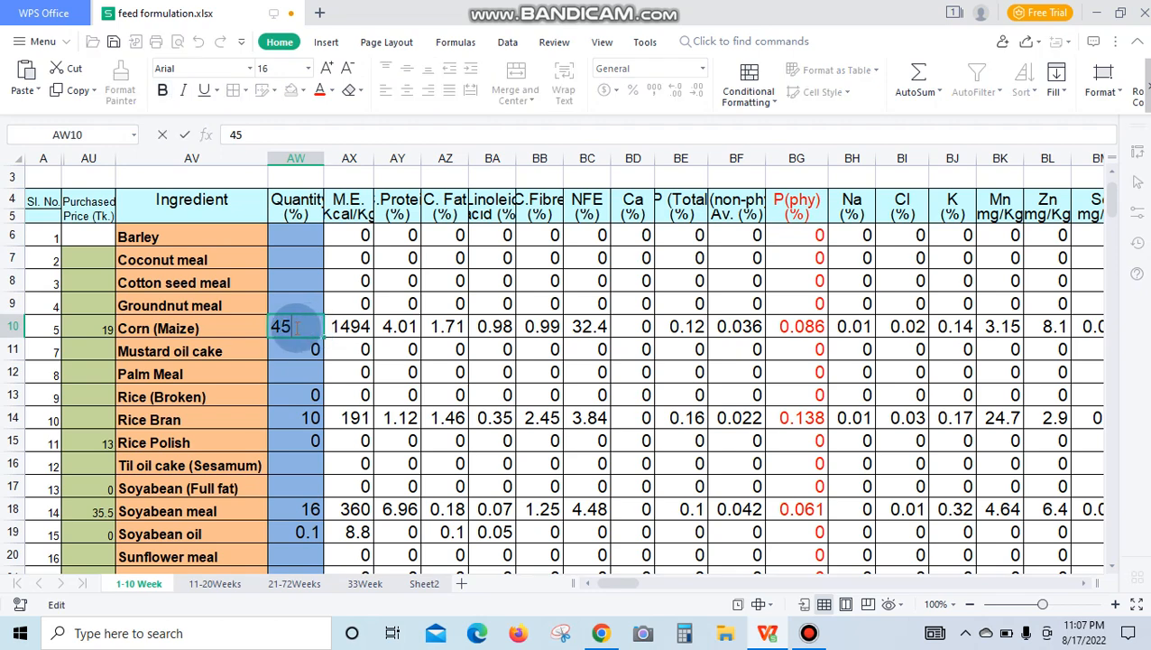
pyautogui.press('Delete')
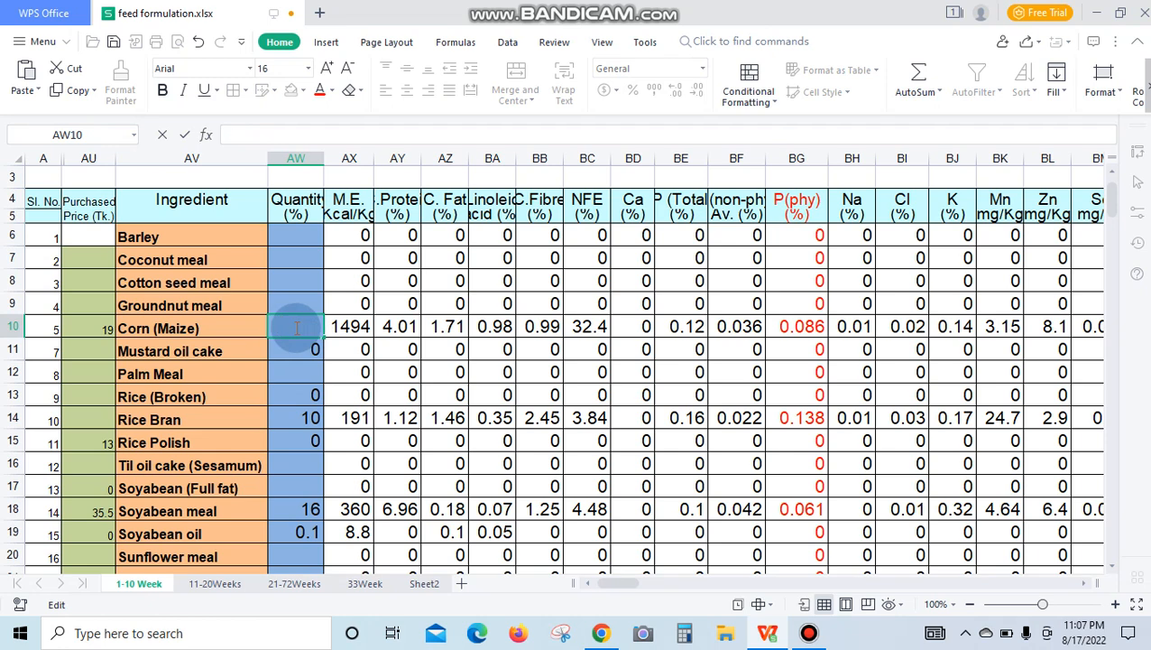
pyautogui.write('35')
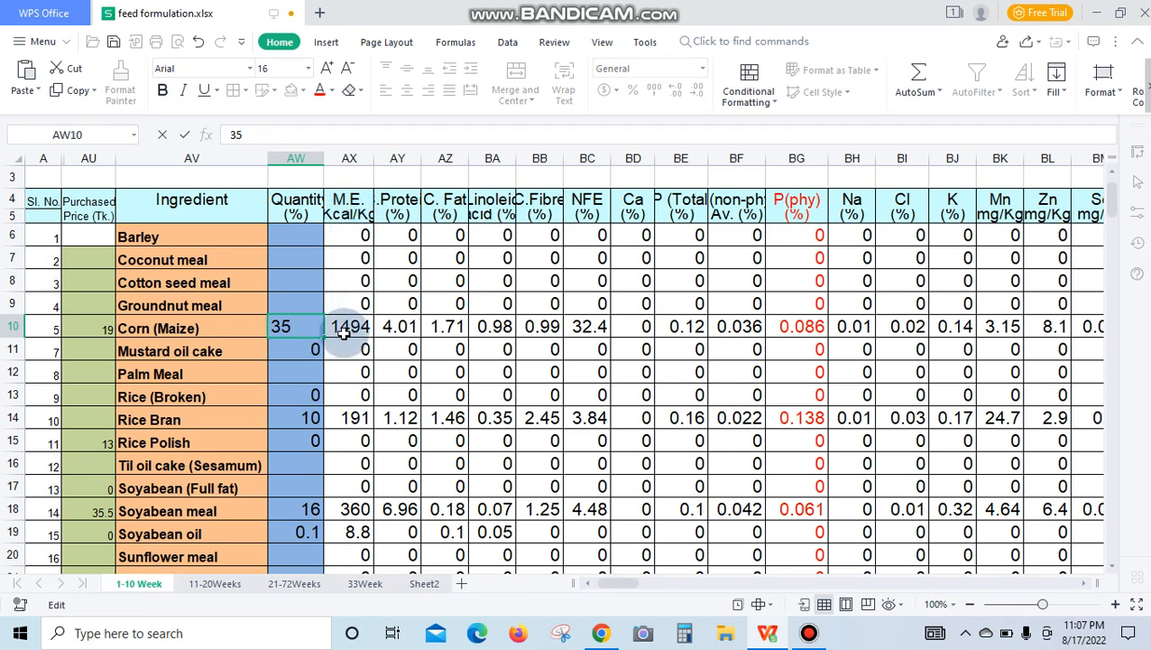
pyautogui.moveTo(392, 323)
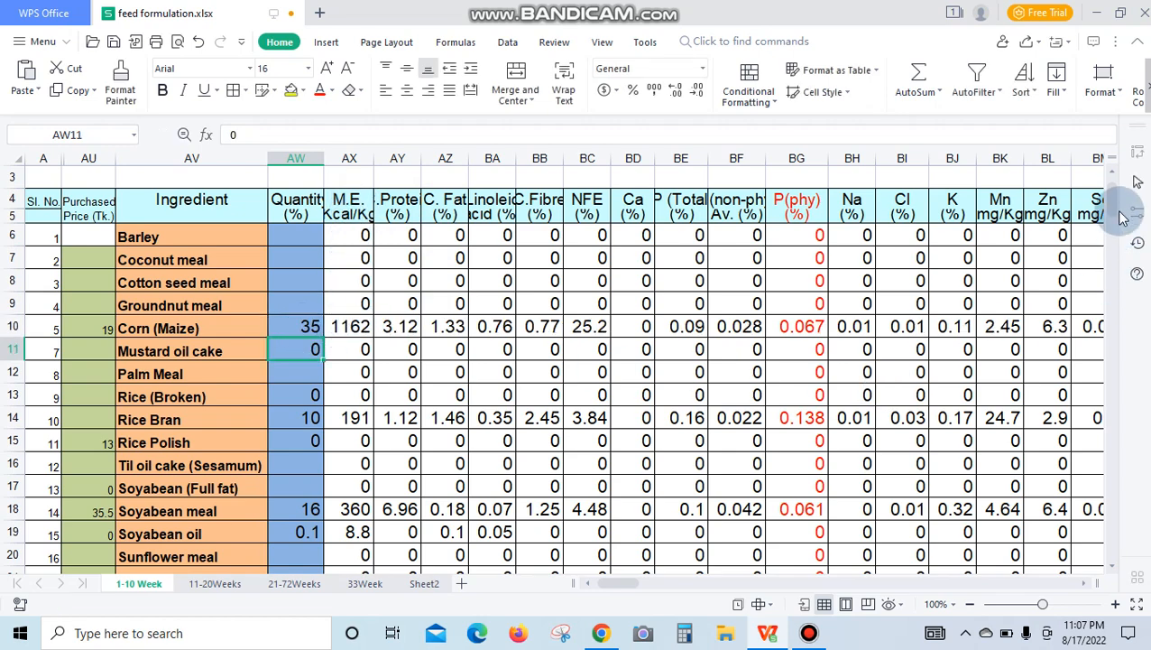
# Step: Scroll through the amino acid, vitamin and price columns to totals rows 46–68, where price shows #REF!
pyautogui.scroll(-3)
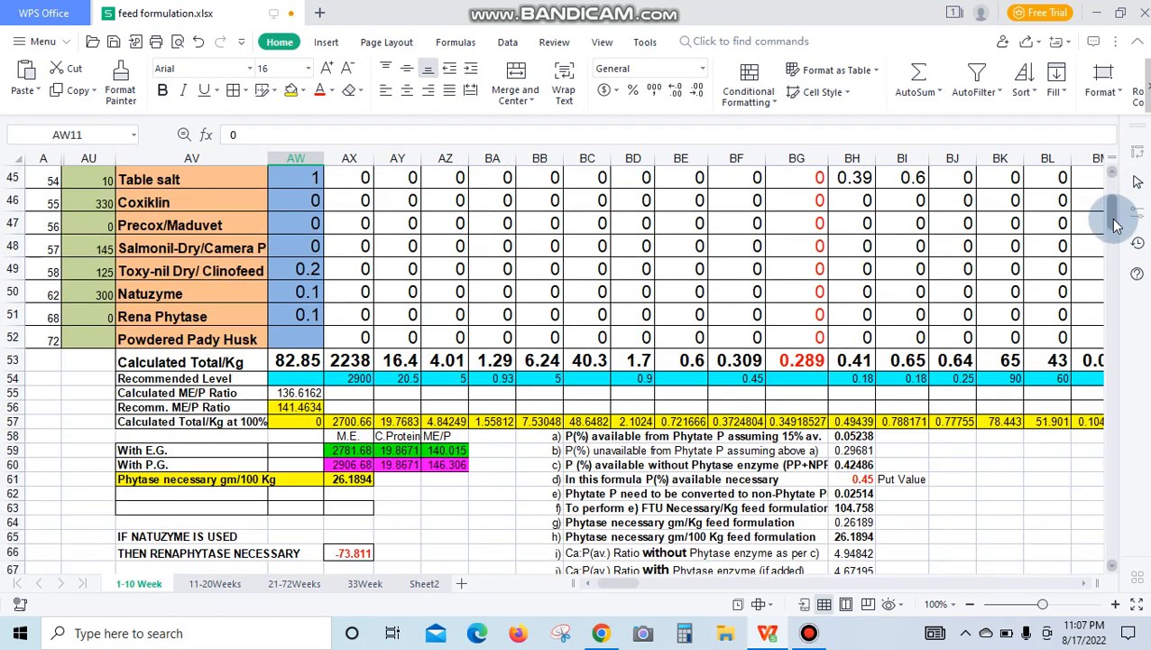
pyautogui.scroll(3)
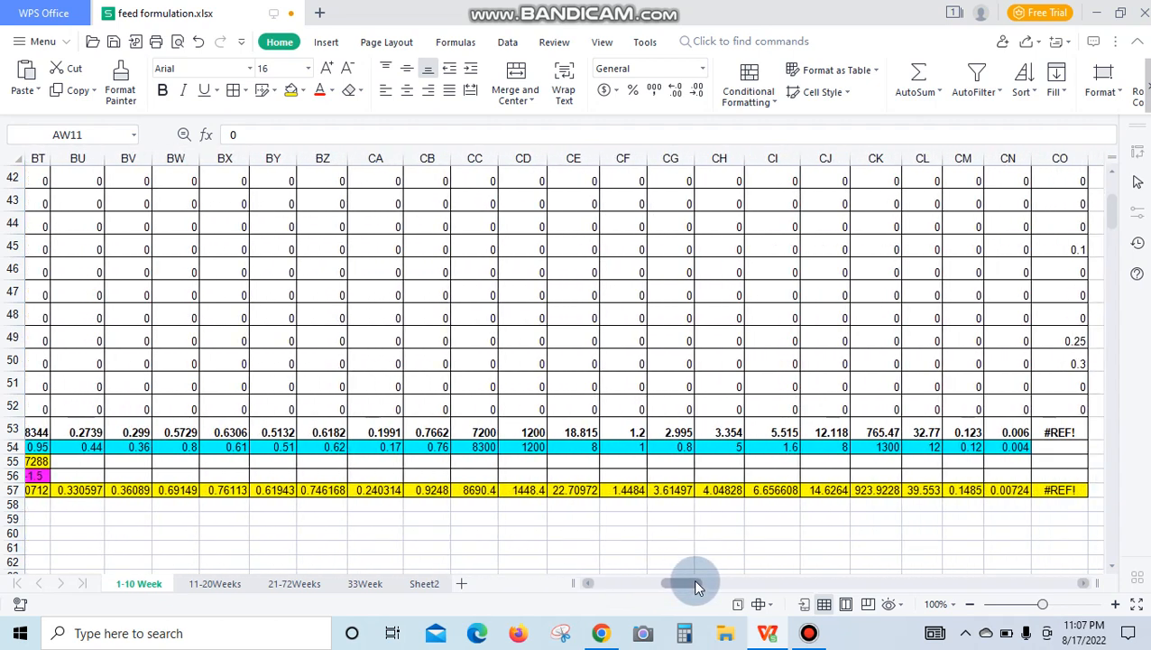
pyautogui.hscroll(3)
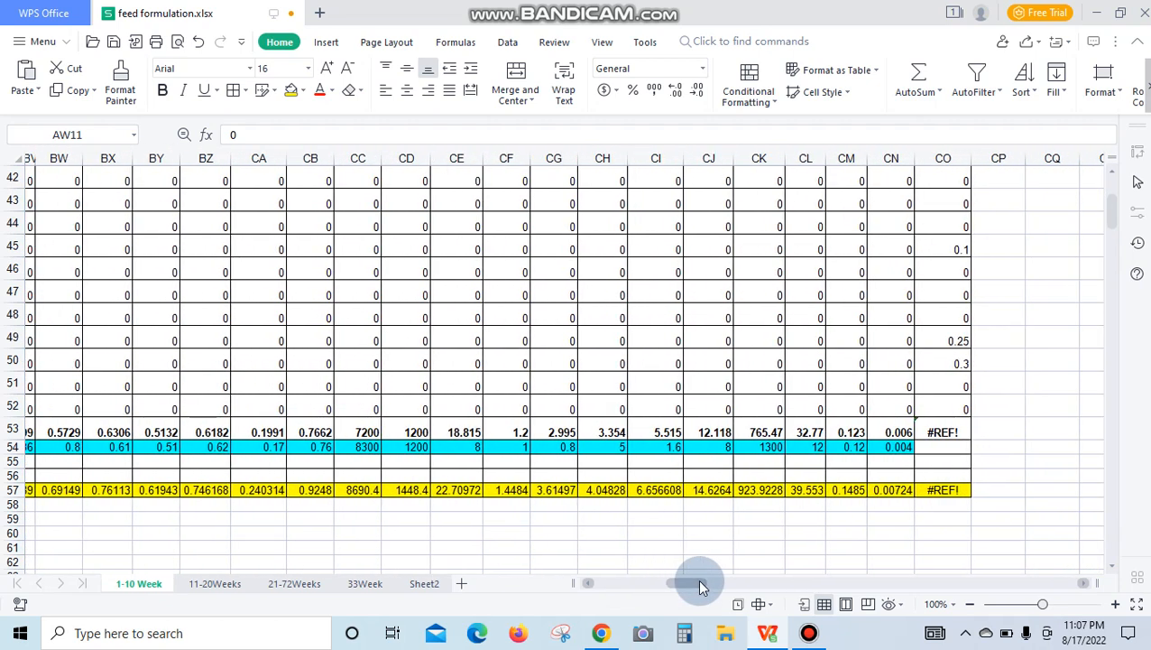
pyautogui.moveTo(1114, 198)
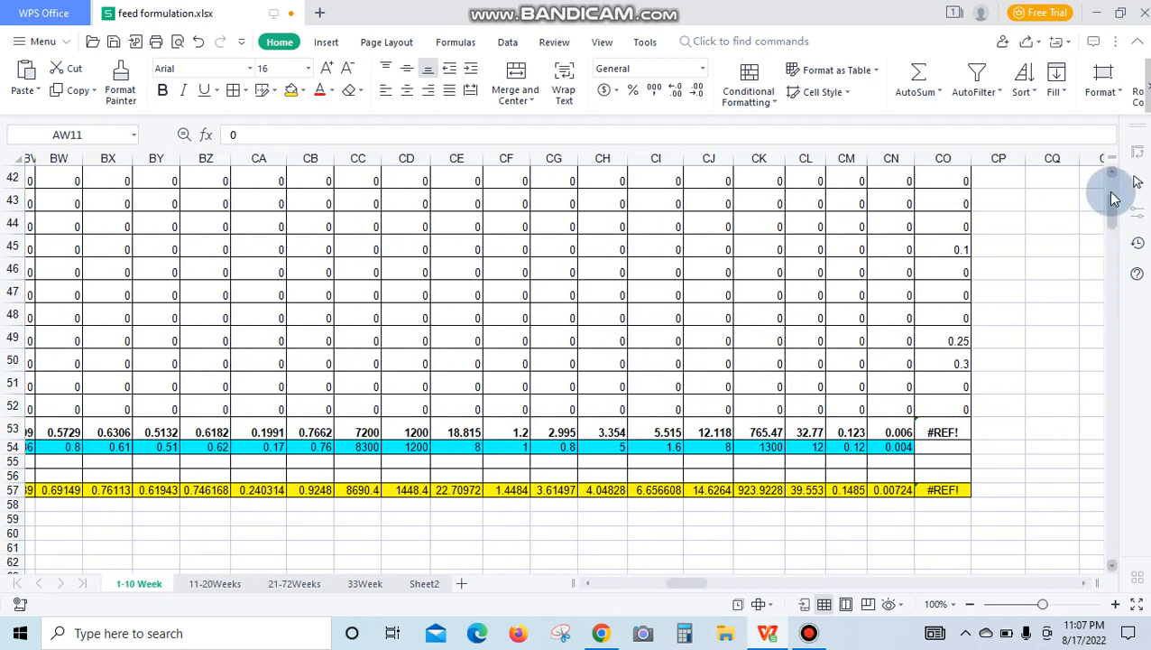
pyautogui.scroll(3)
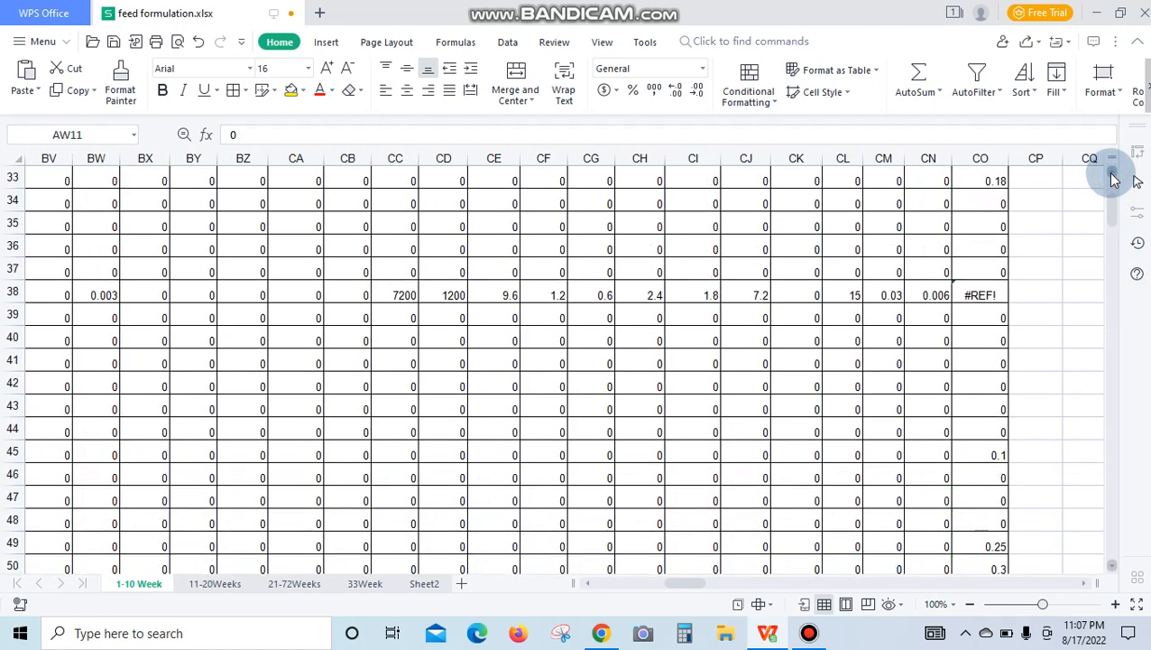
pyautogui.scroll(3)
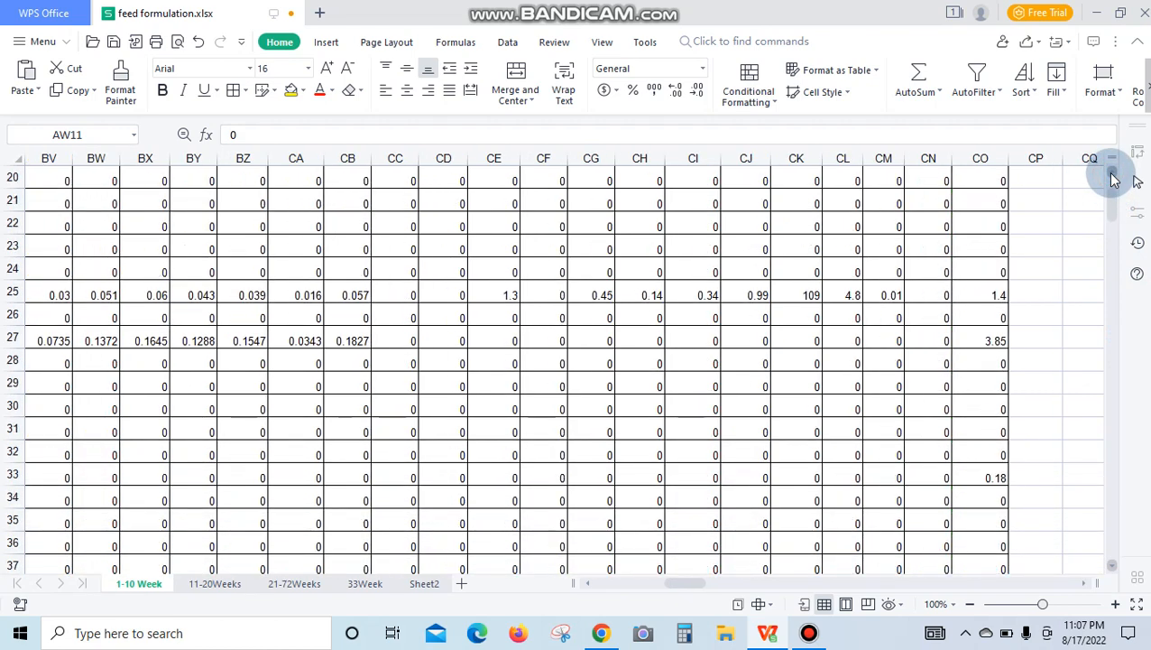
pyautogui.scroll(3)
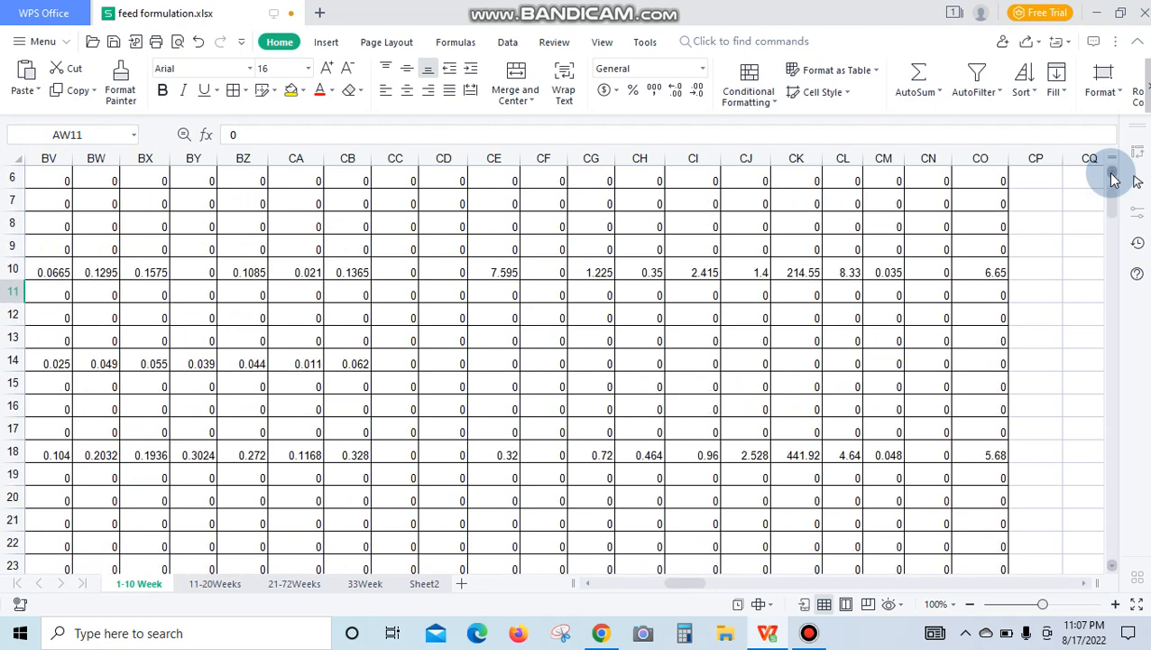
pyautogui.scroll(3)
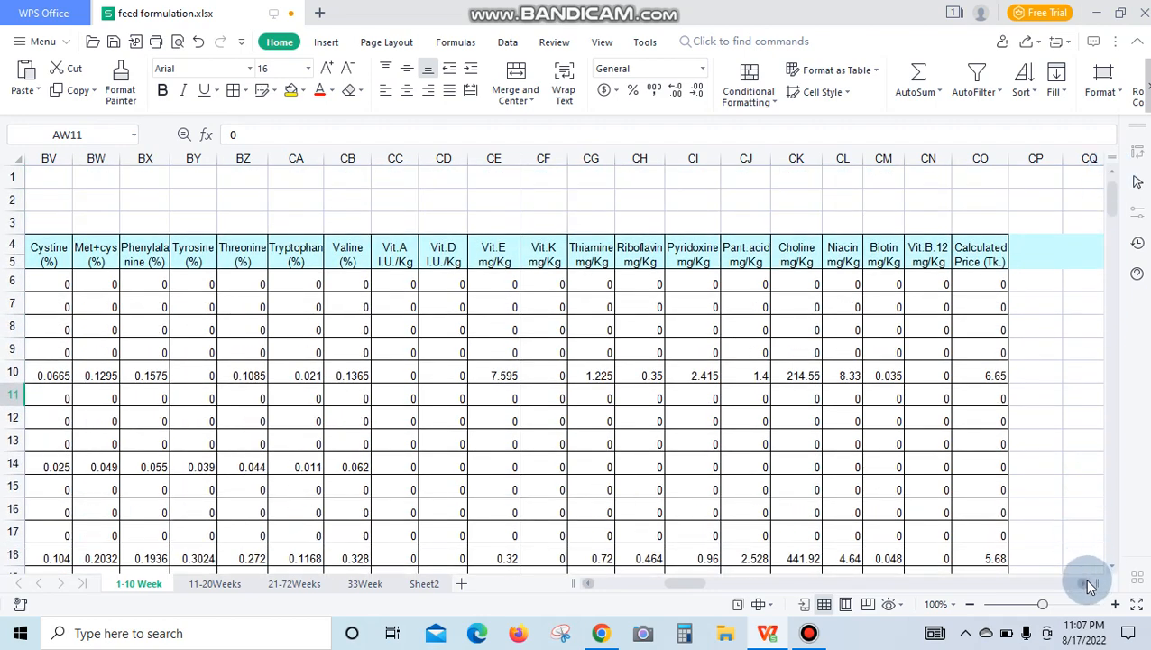
pyautogui.hscroll(3)
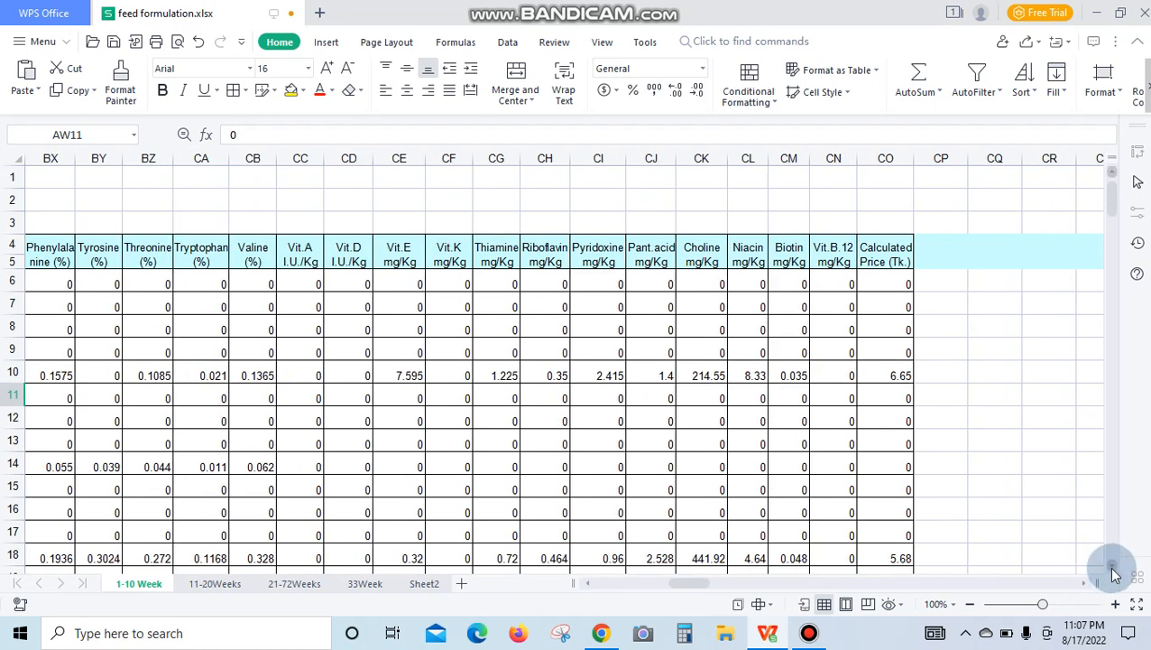
pyautogui.scroll(-3)
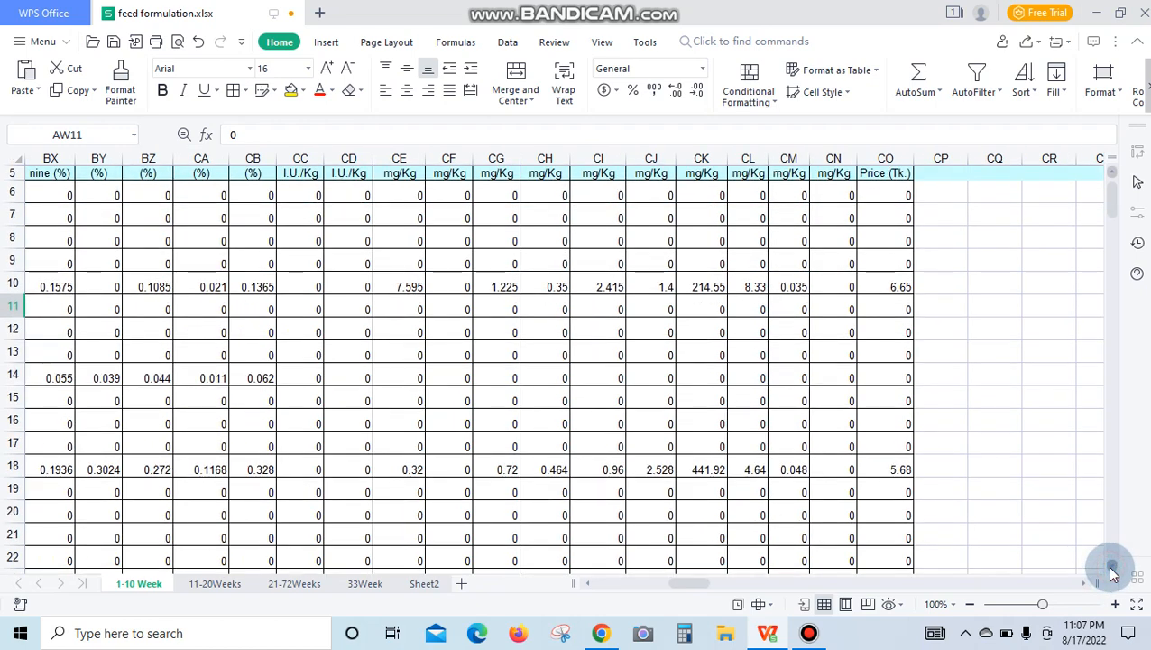
pyautogui.scroll(-3)
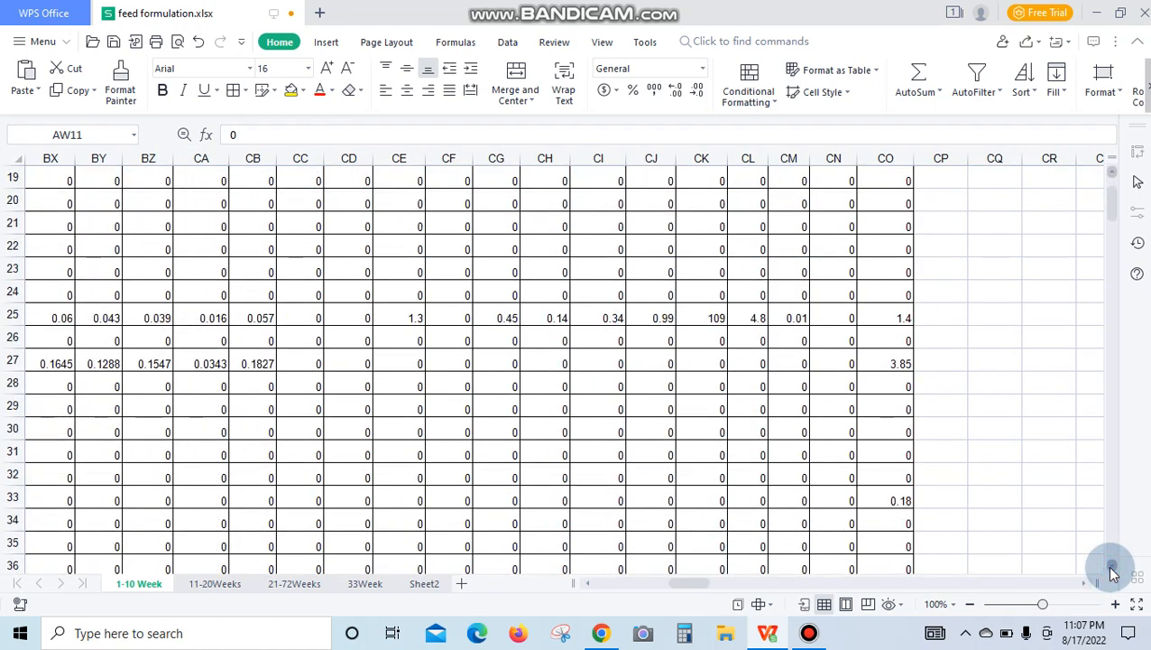
pyautogui.scroll(-3)
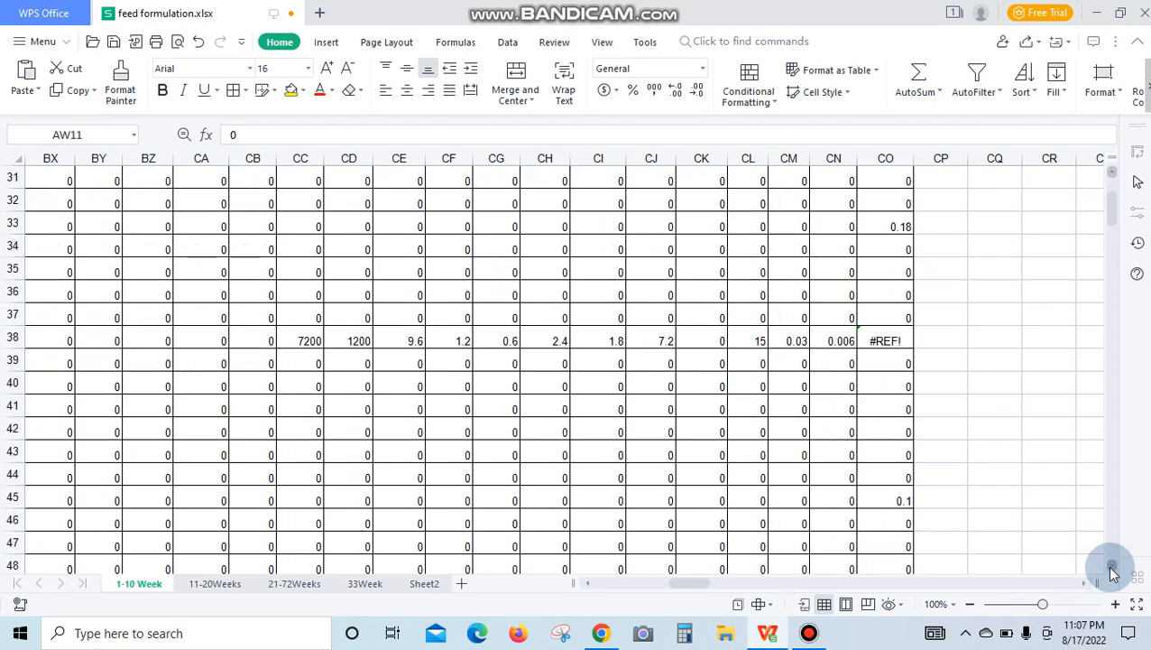
pyautogui.scroll(-3)
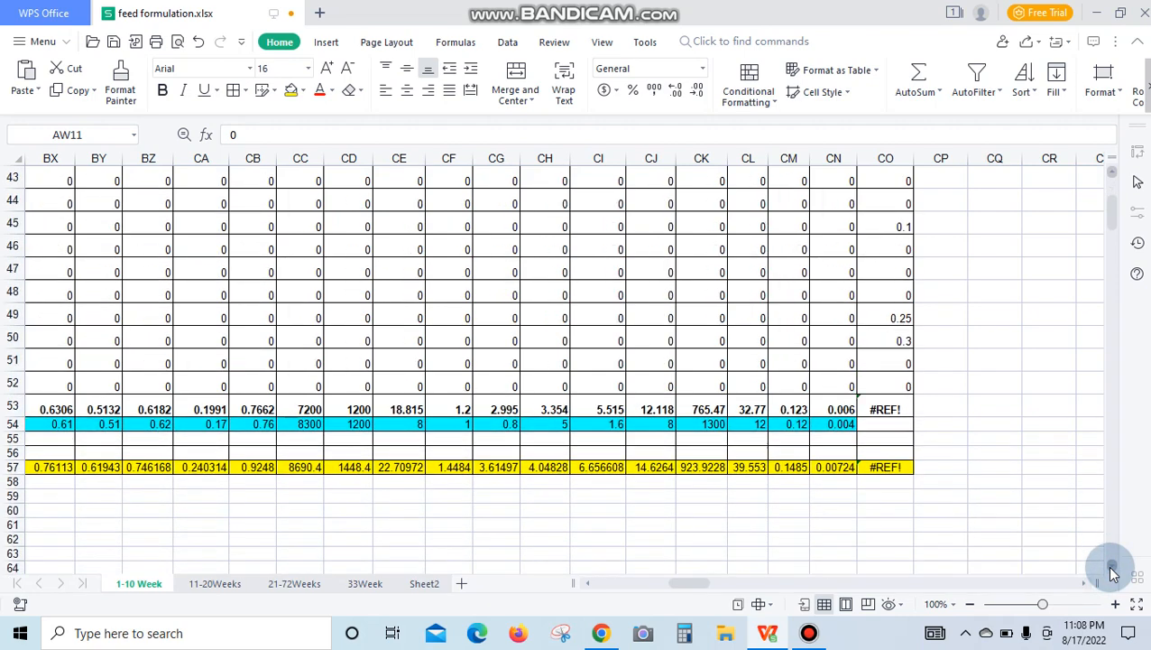
pyautogui.scroll(-3)
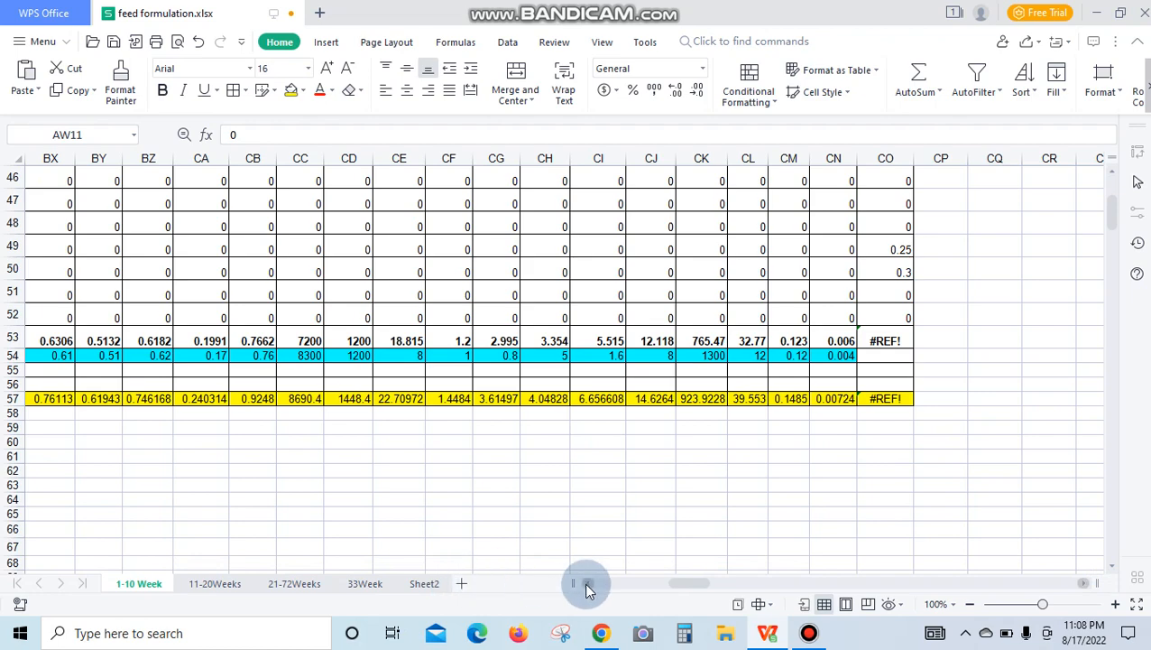
# Step: Bring columns AV–BM, rows 53–79 into view: totals summary, phytase calculations and Layer Ration table
pyautogui.hscroll(-3)
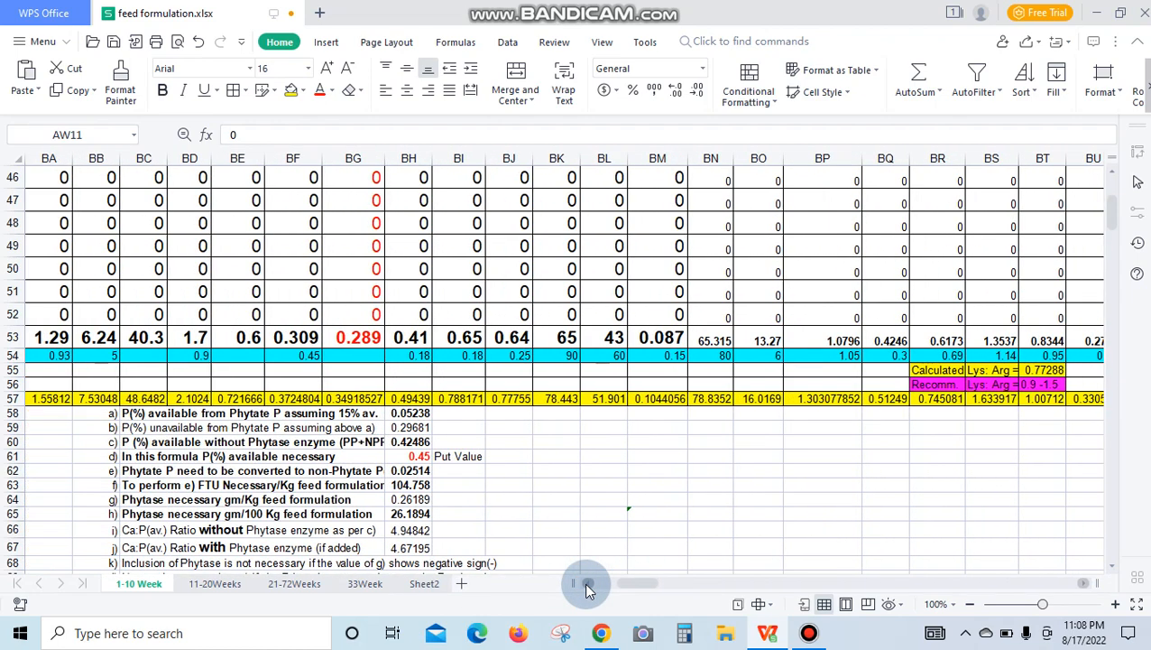
pyautogui.hscroll(-3)
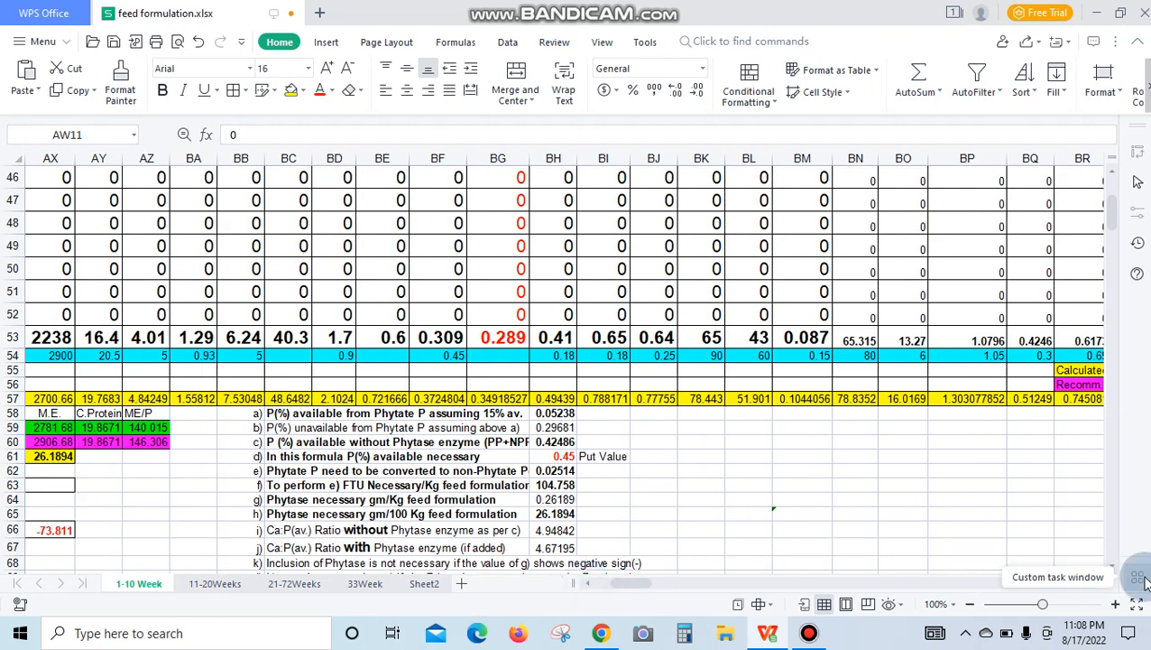
pyautogui.scroll(-3)
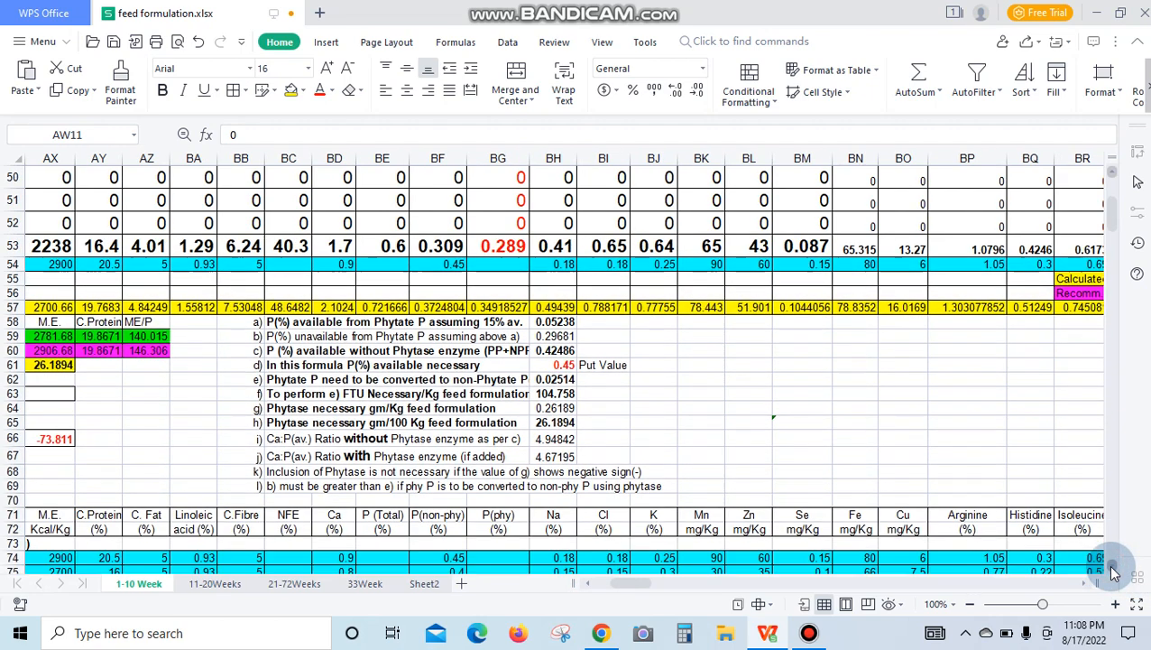
pyautogui.scroll(-3)
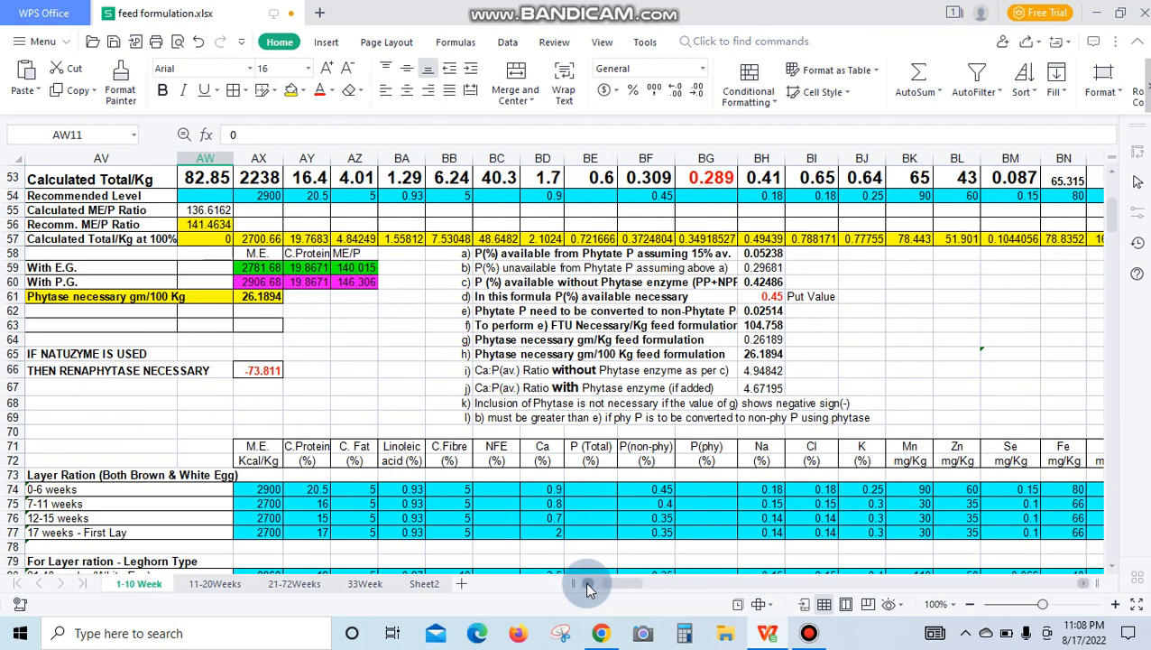
pyautogui.hscroll(-3)
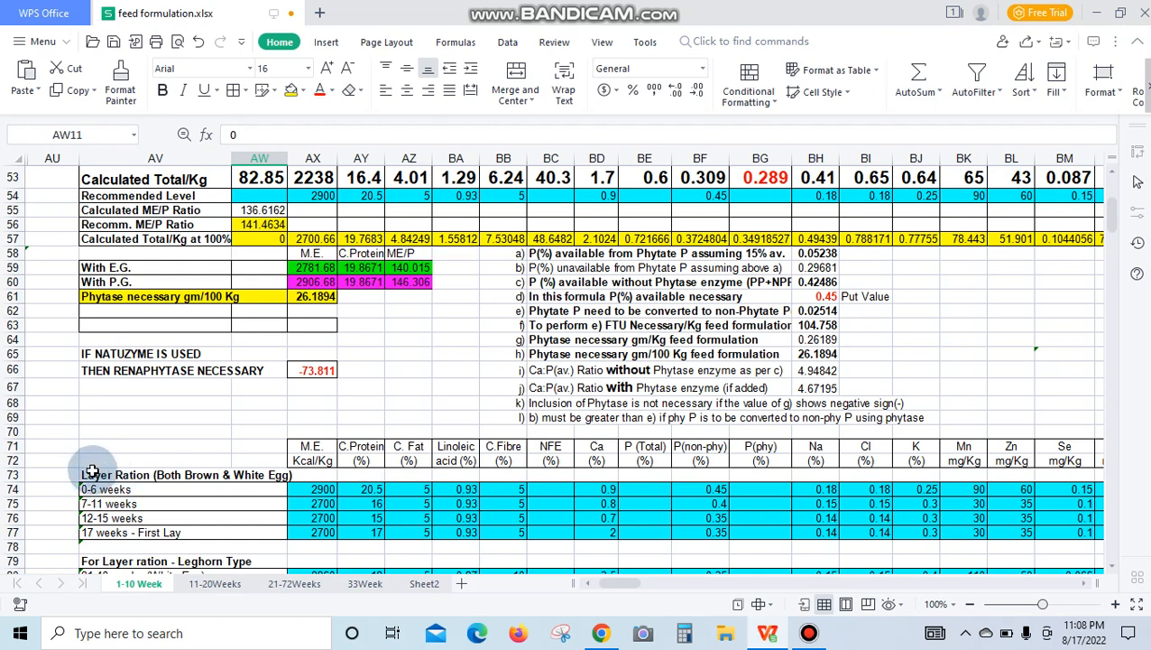
pyautogui.moveTo(118, 514)
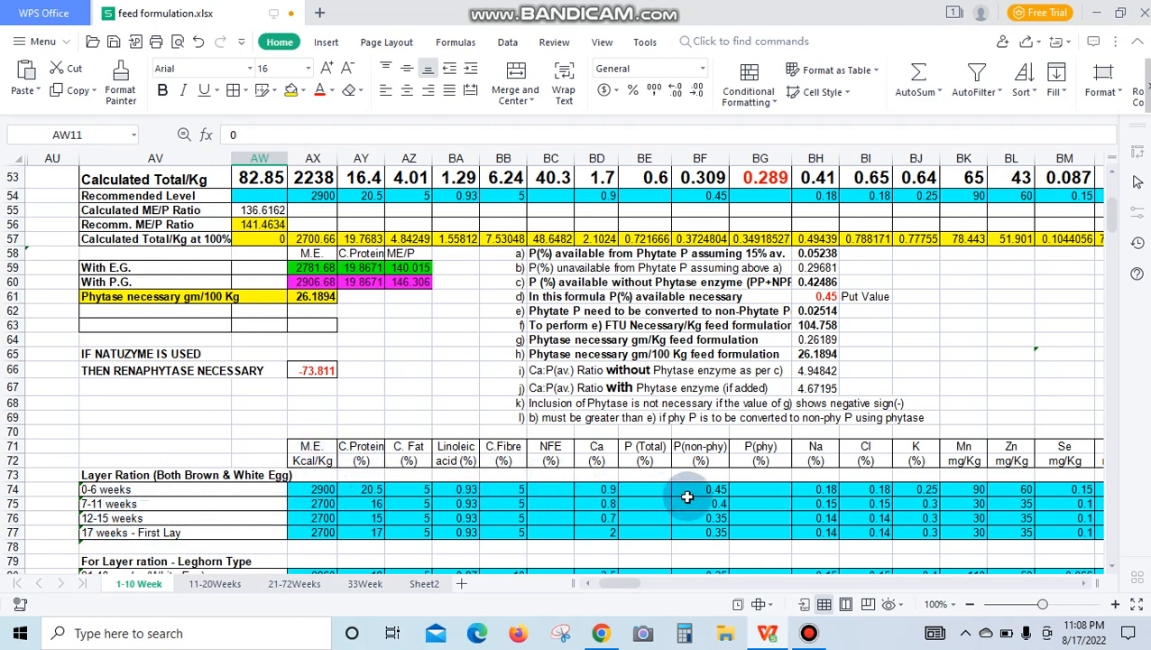
pyautogui.moveTo(1119, 562)
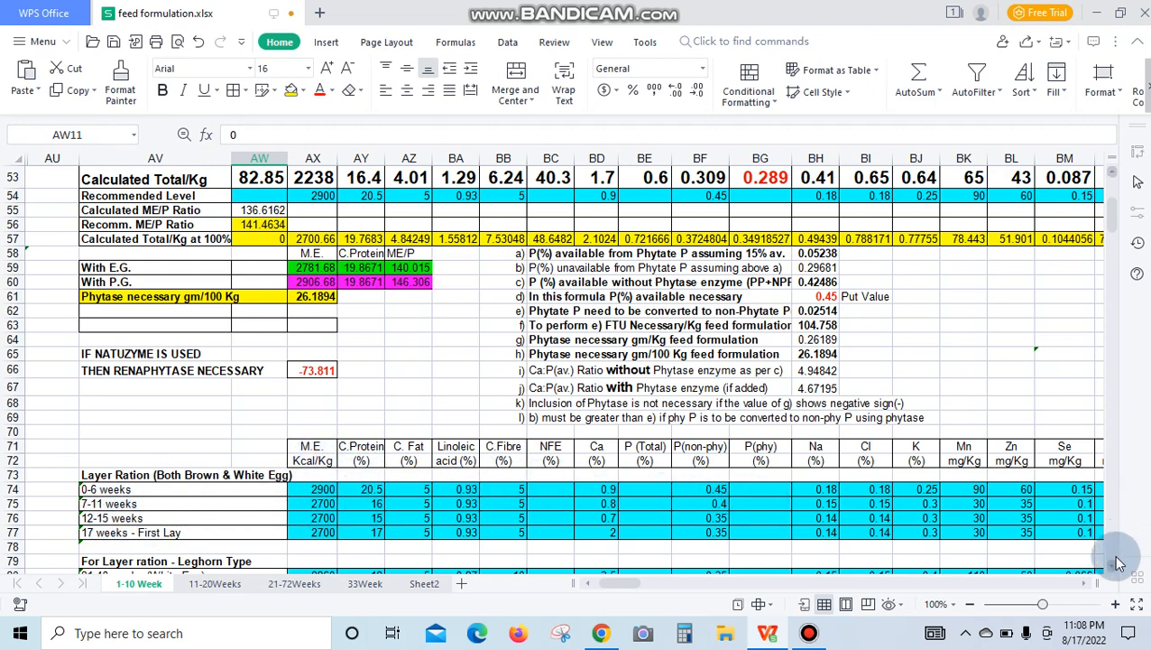
# Step: Scroll to rows 82–109 covering BV 300, Medium Type, Heavy Type and Broiler Breeder tables
pyautogui.scroll(-3)
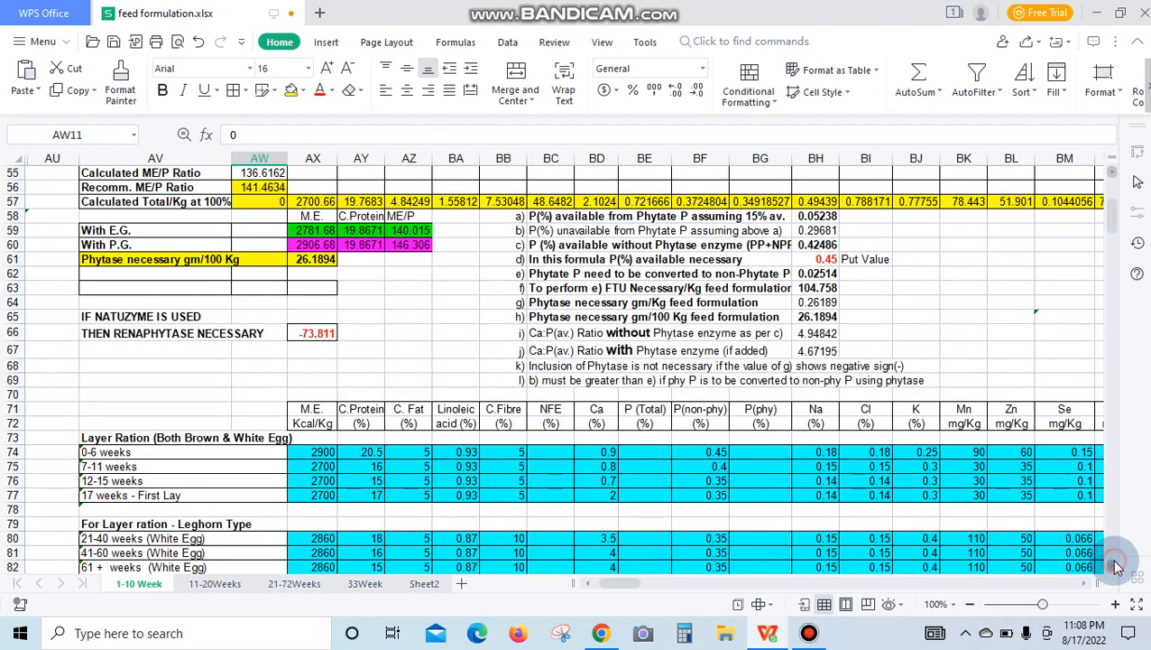
pyautogui.scroll(-3)
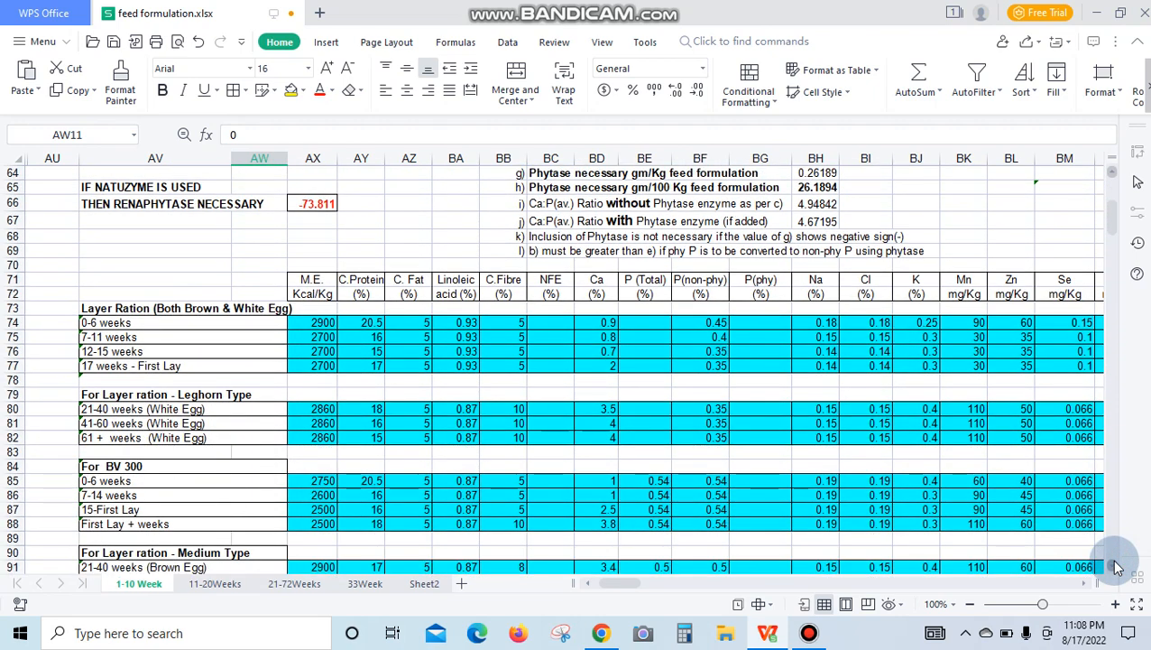
pyautogui.scroll(-3)
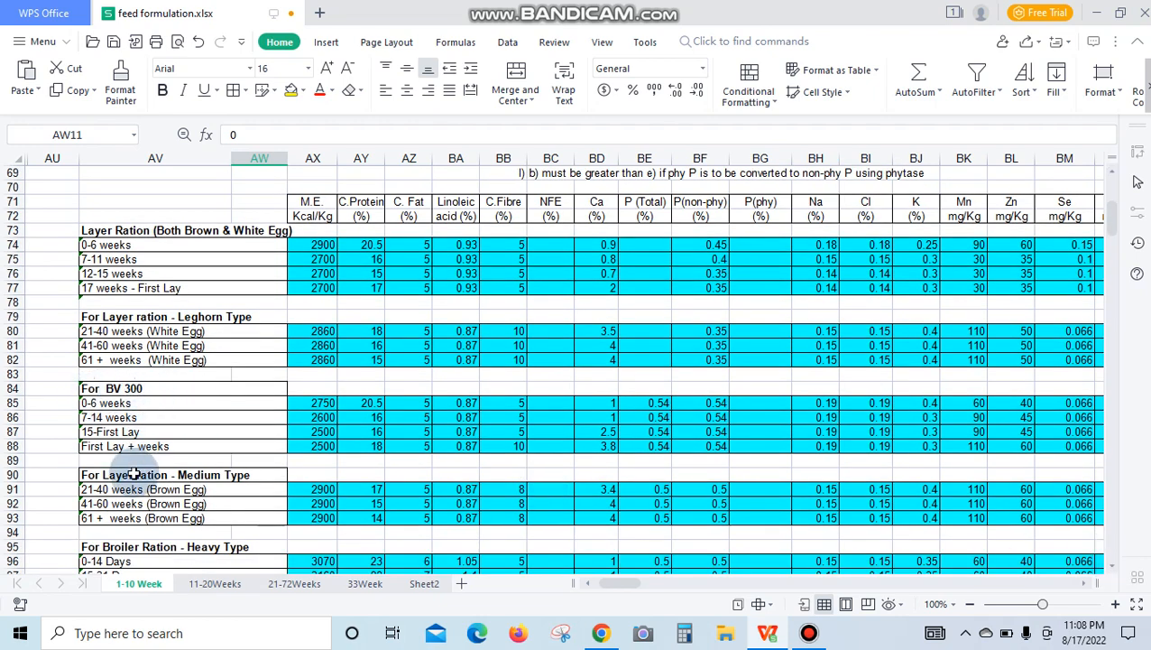
pyautogui.moveTo(189, 537)
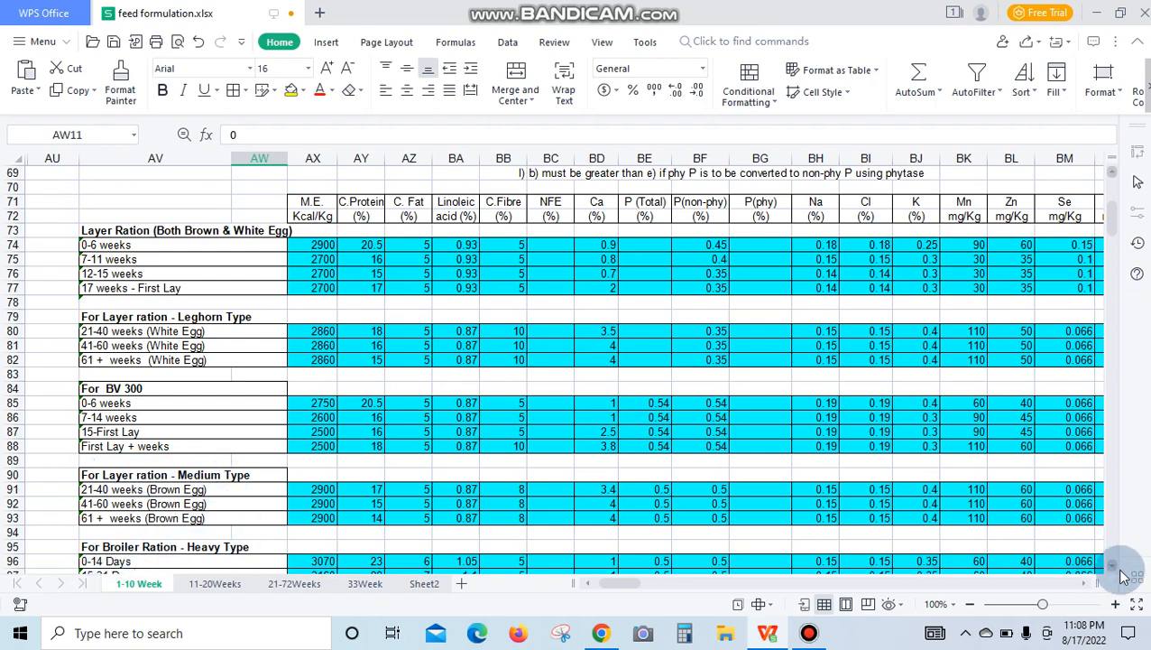
pyautogui.scroll(-3)
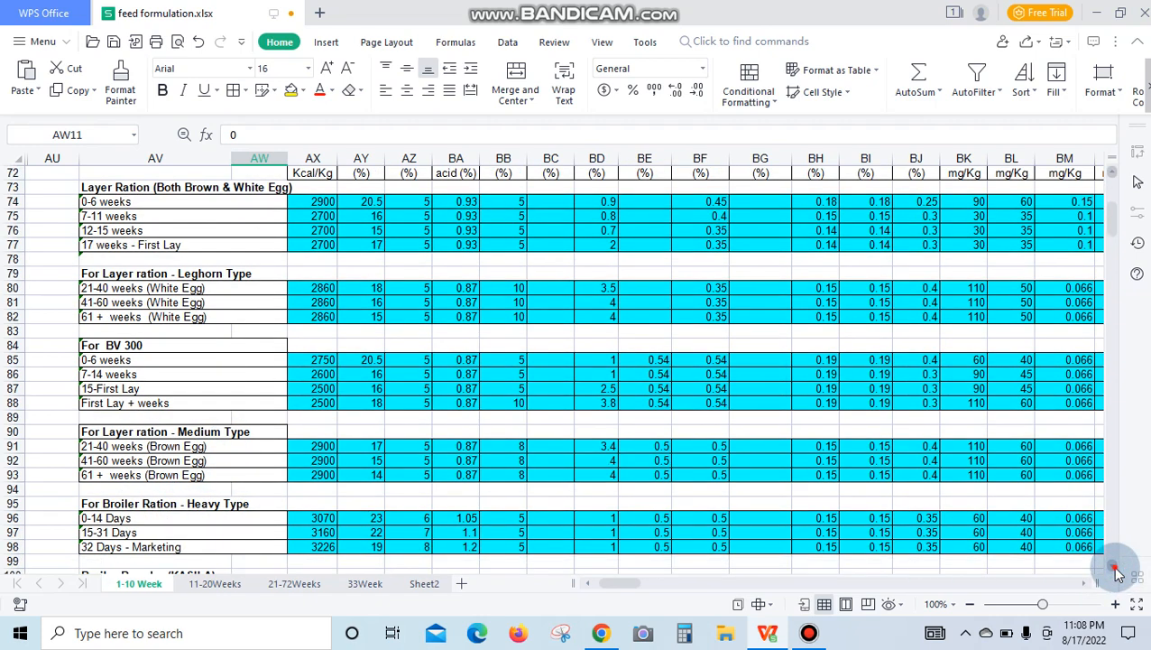
pyautogui.scroll(-3)
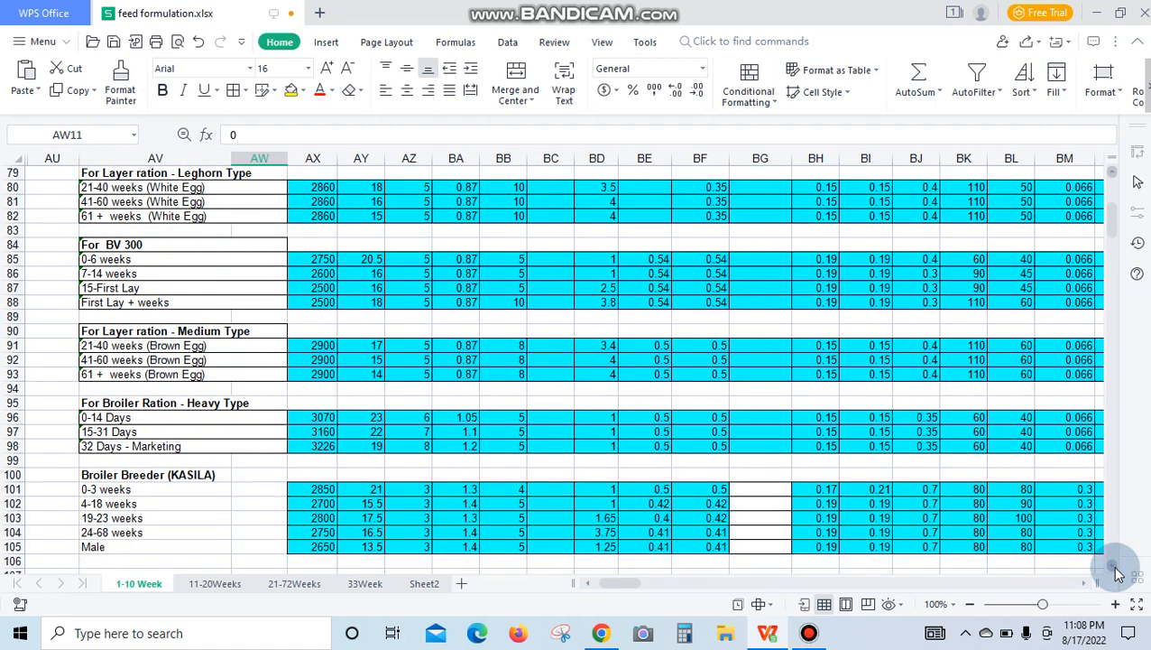
pyautogui.scroll(-3)
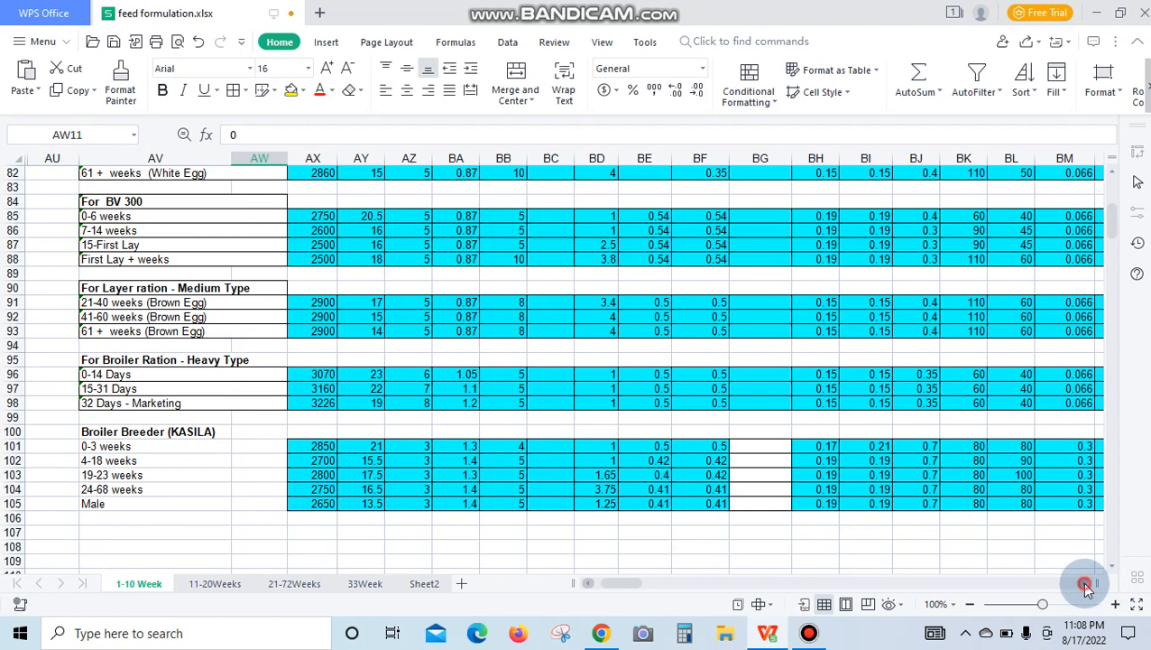
# Step: Scroll right to columns BV–CN to scan breeder and broiler vitamin and amino acid values
pyautogui.hscroll(3)
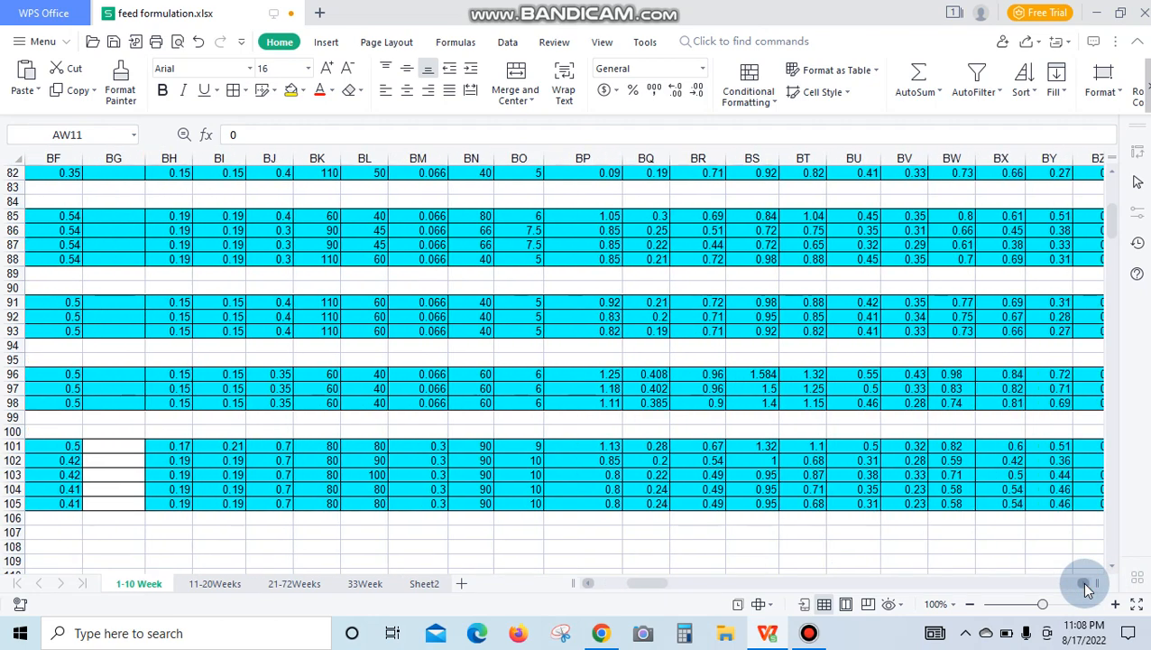
pyautogui.hscroll(3)
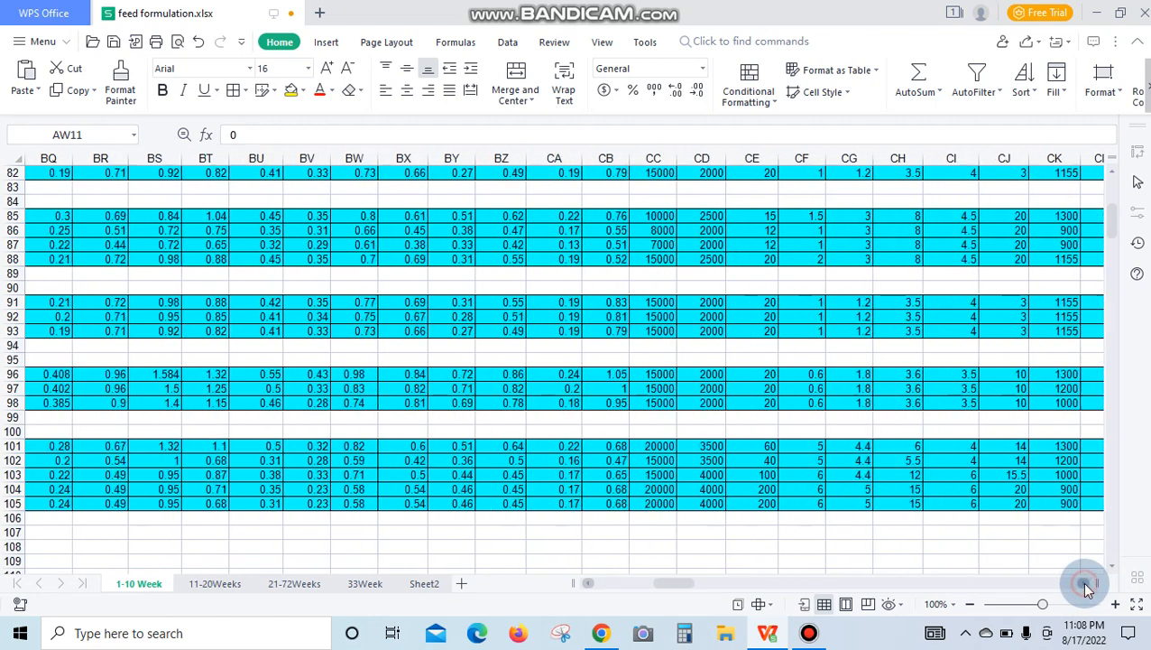
pyautogui.hscroll(3)
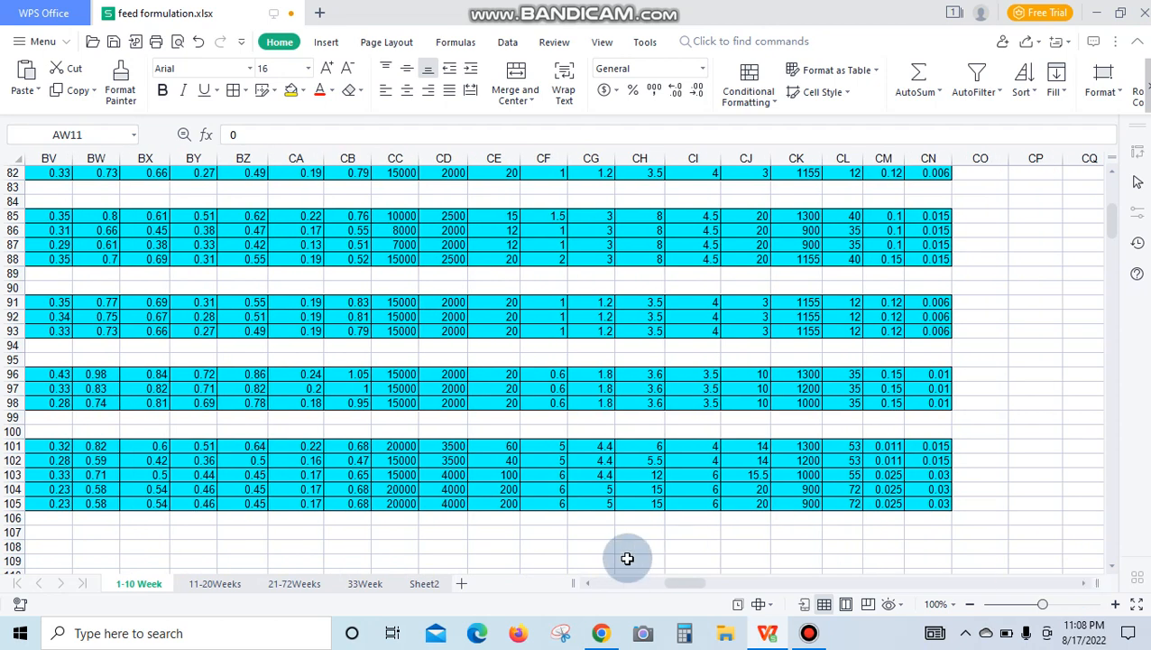